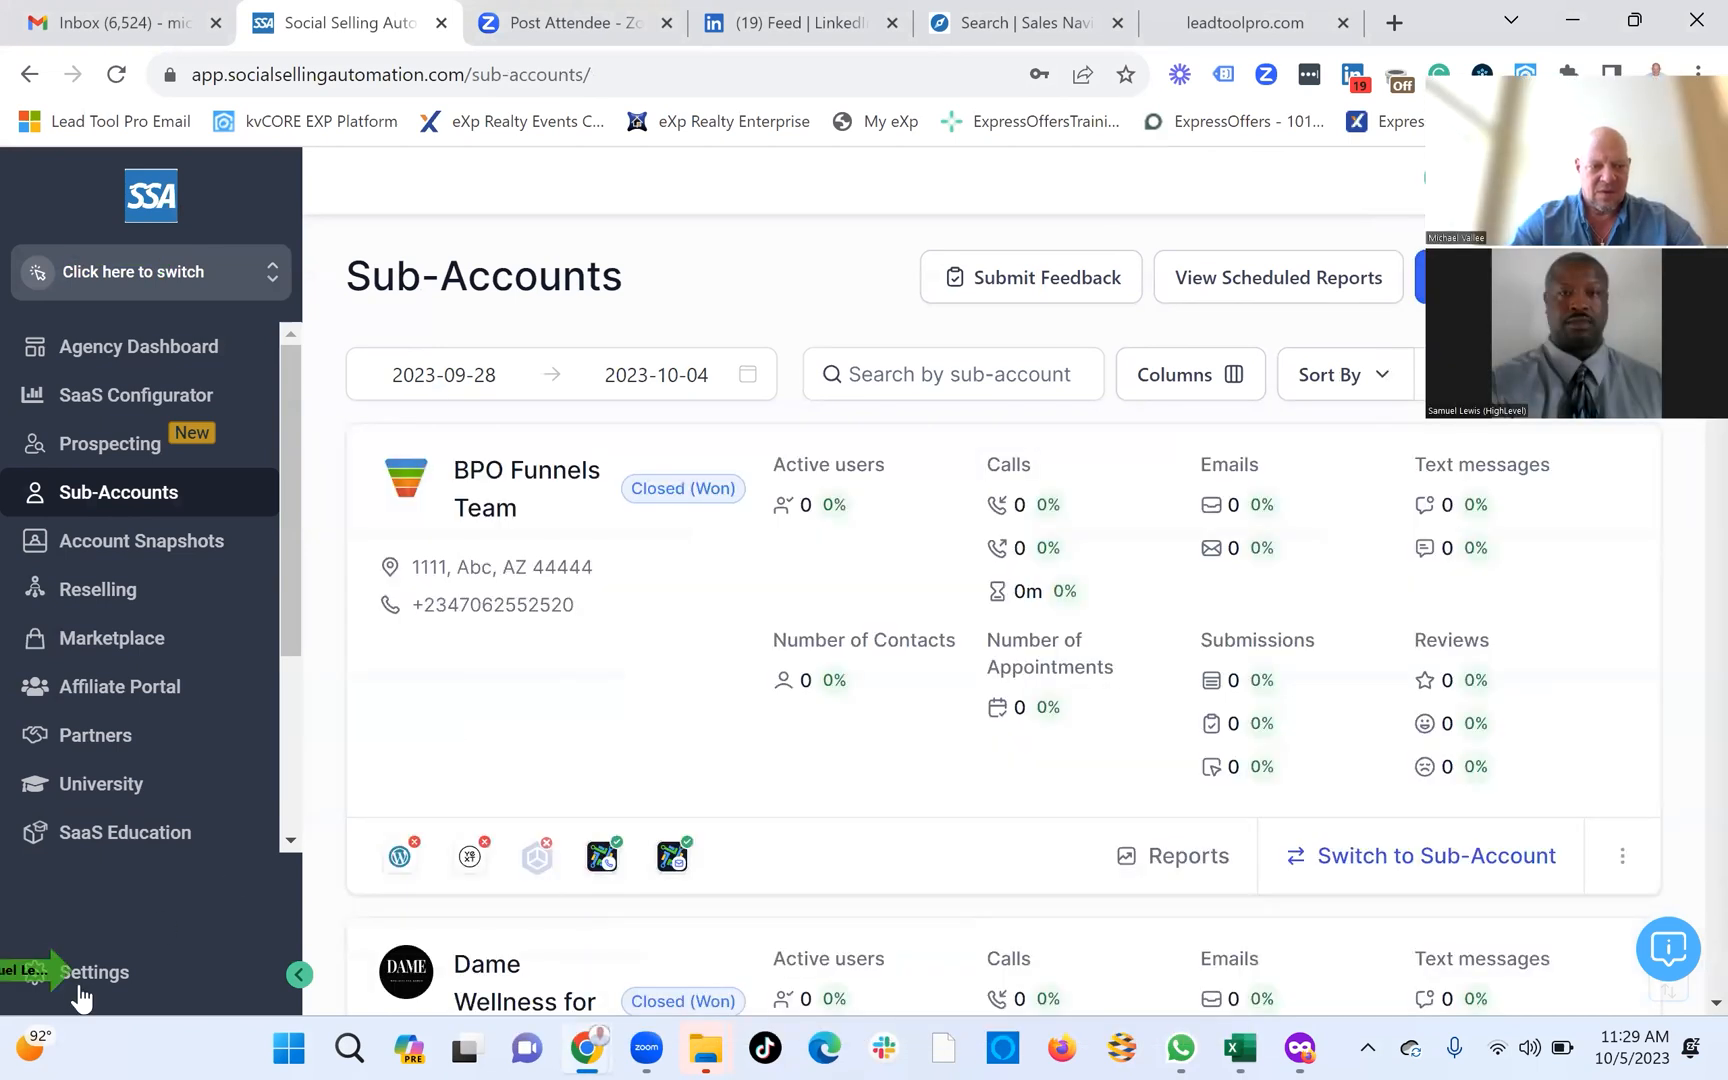
Go to the Snapshot page of the agency settings, listing SSA Followup Sequence.
{"action": "left_click", "coordinate": [94, 972]}
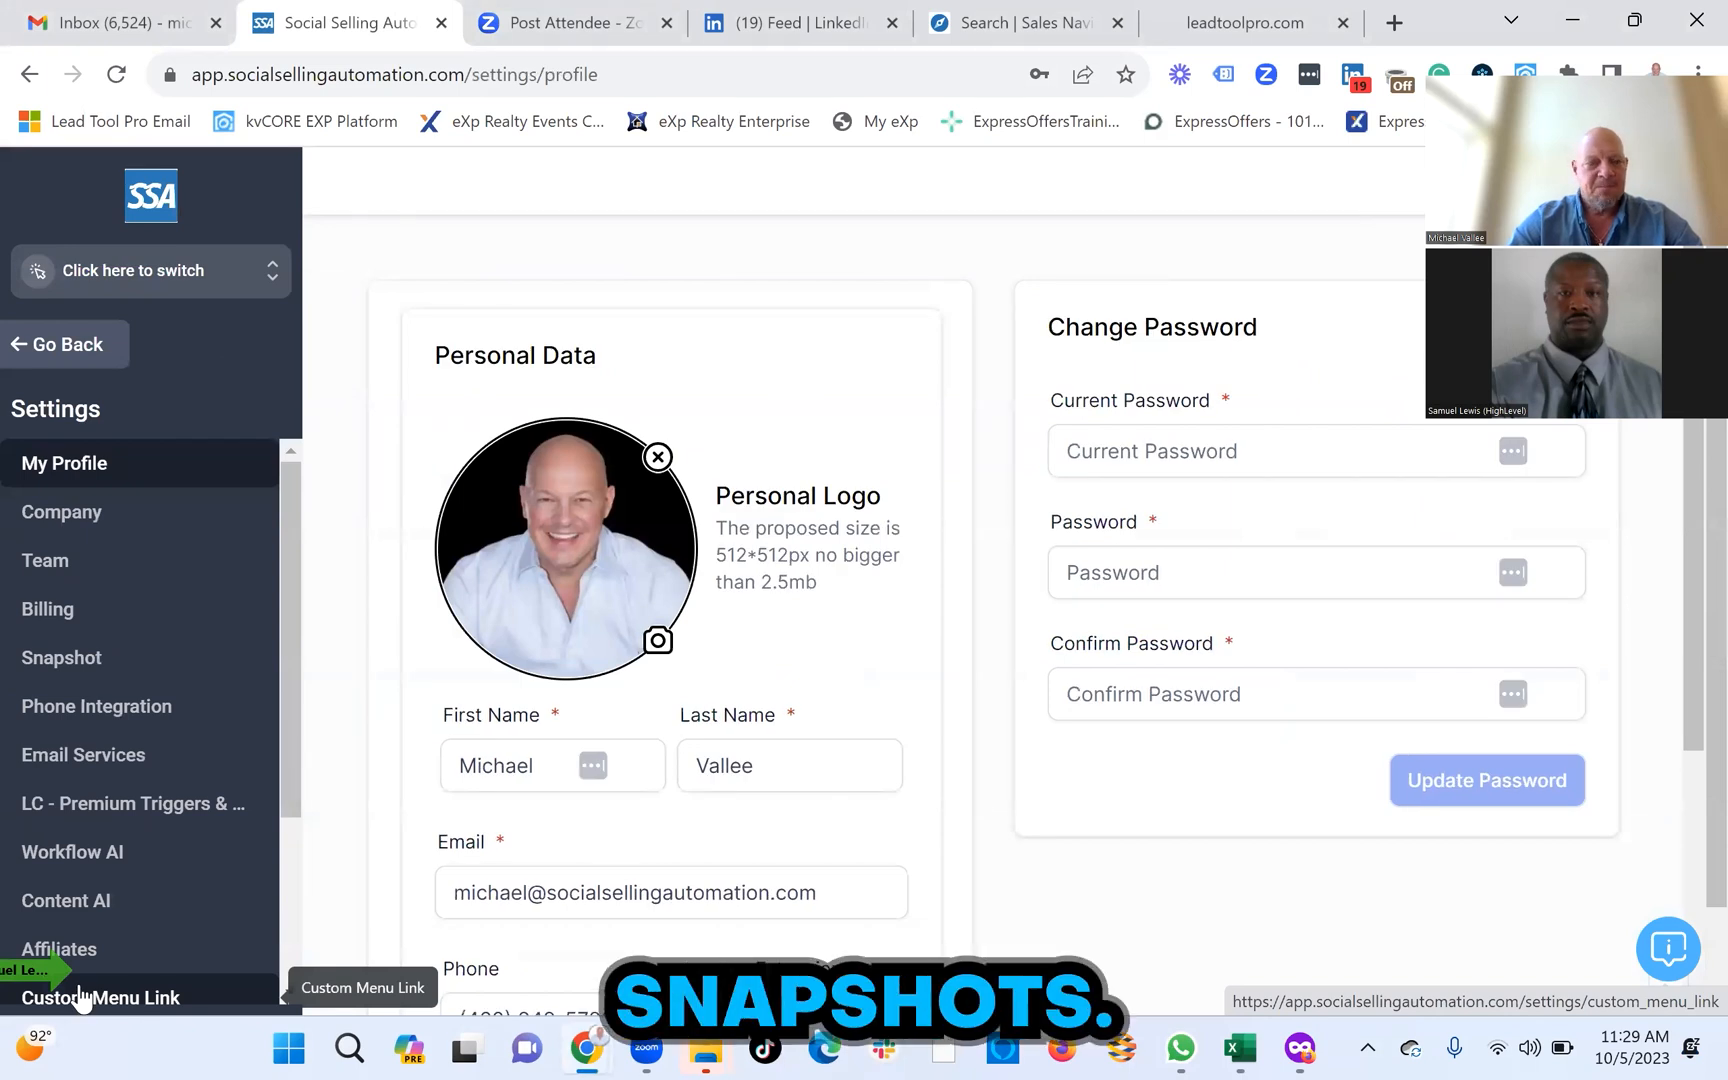
{"action": "left_click", "coordinate": [60, 656]}
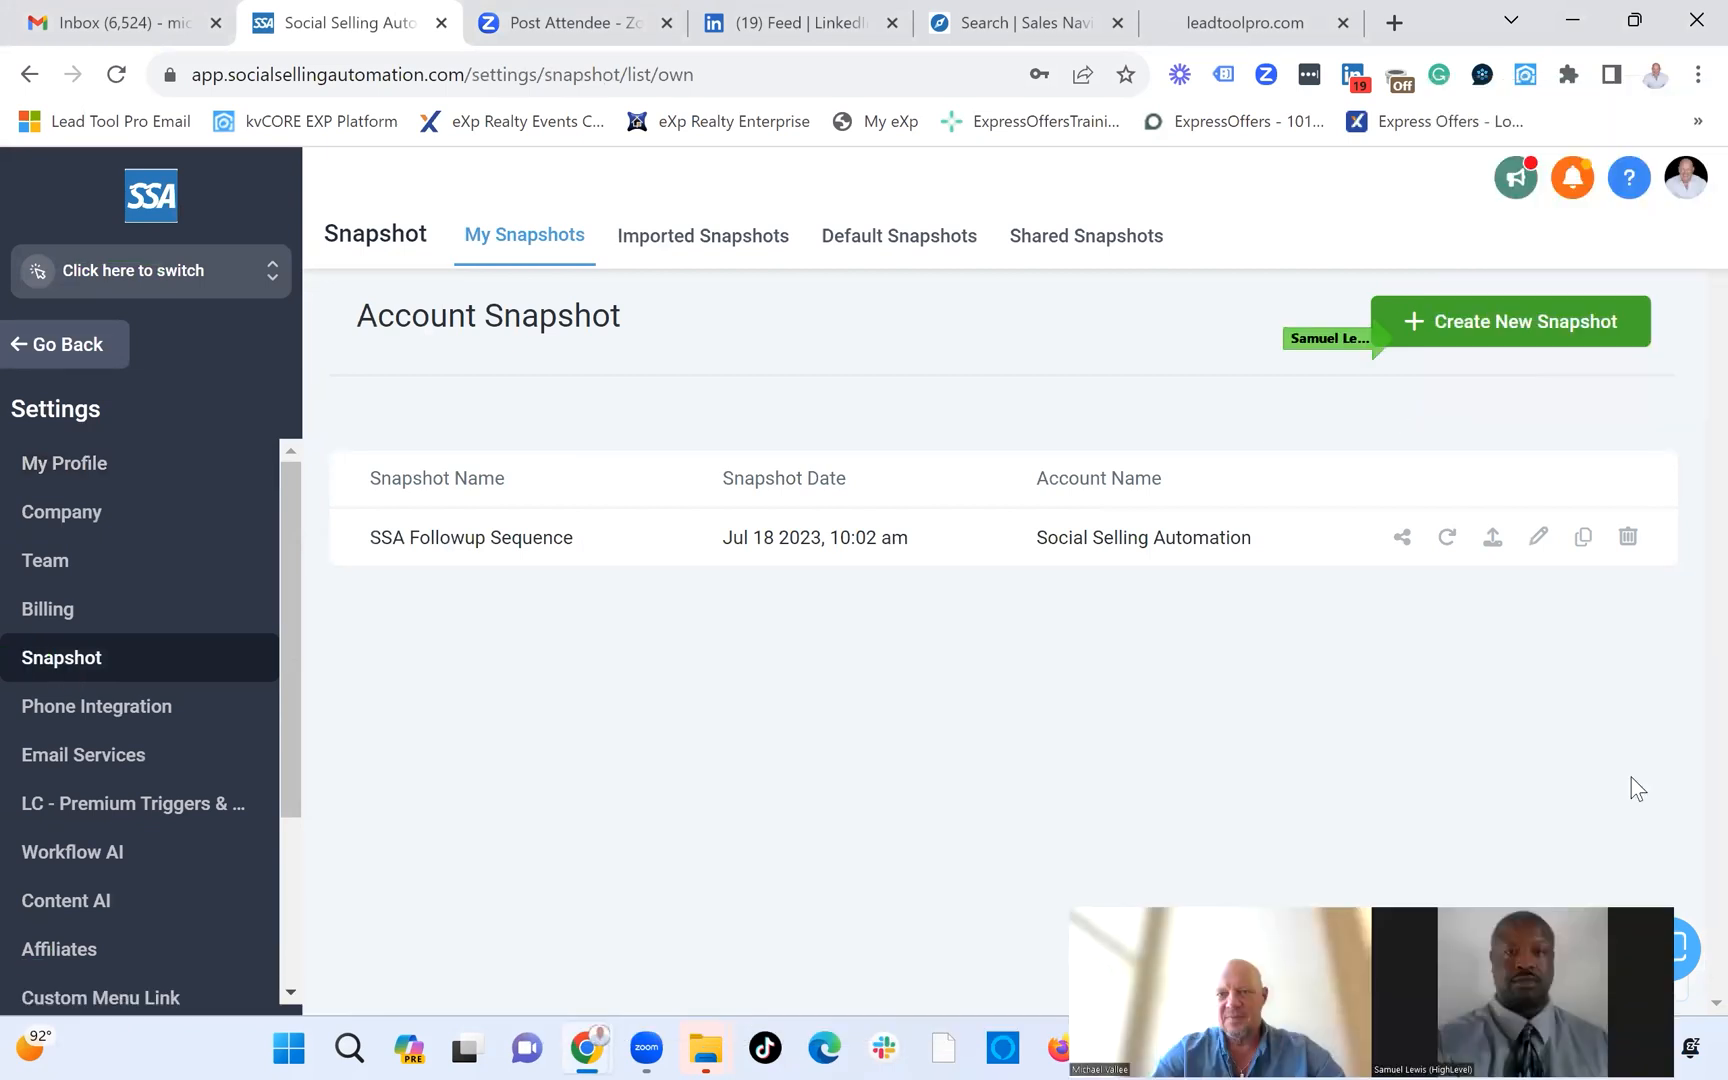
Save a new snapshot 'Dame main website' sourced from the Social Selling Automation account.
{"action": "left_click", "coordinate": [1510, 320]}
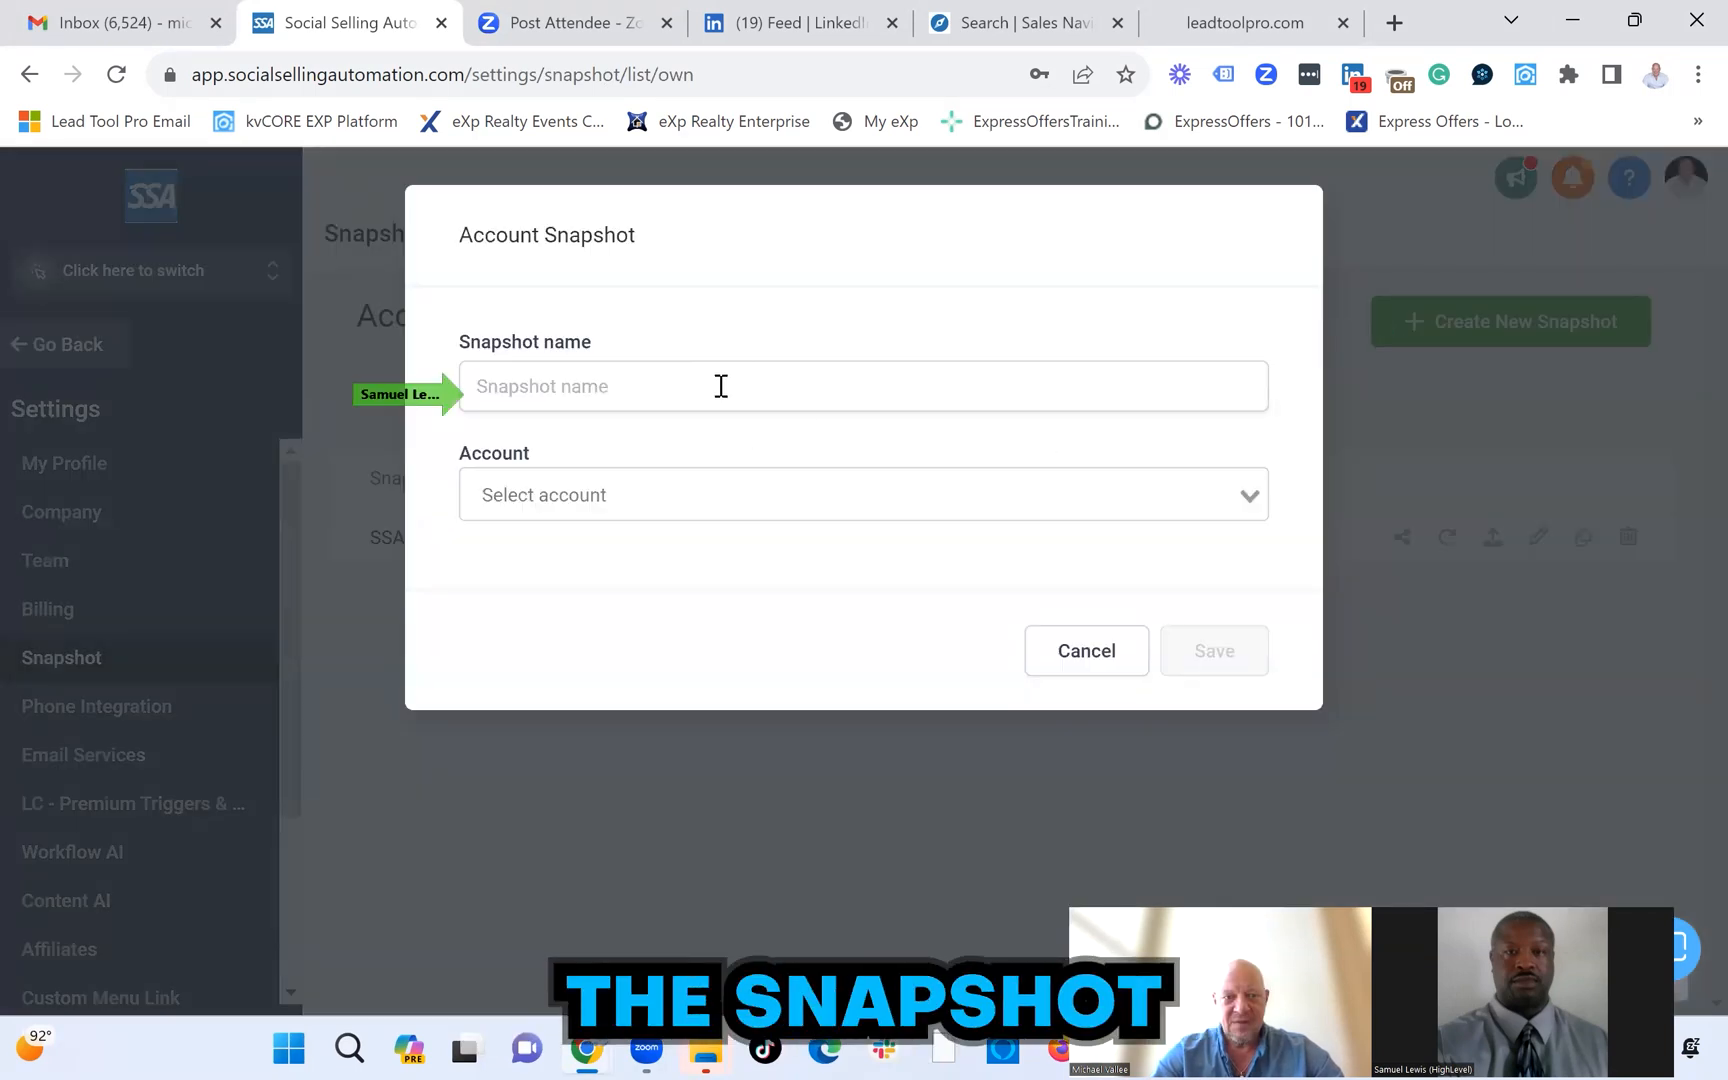
{"action": "type", "text": "D"}
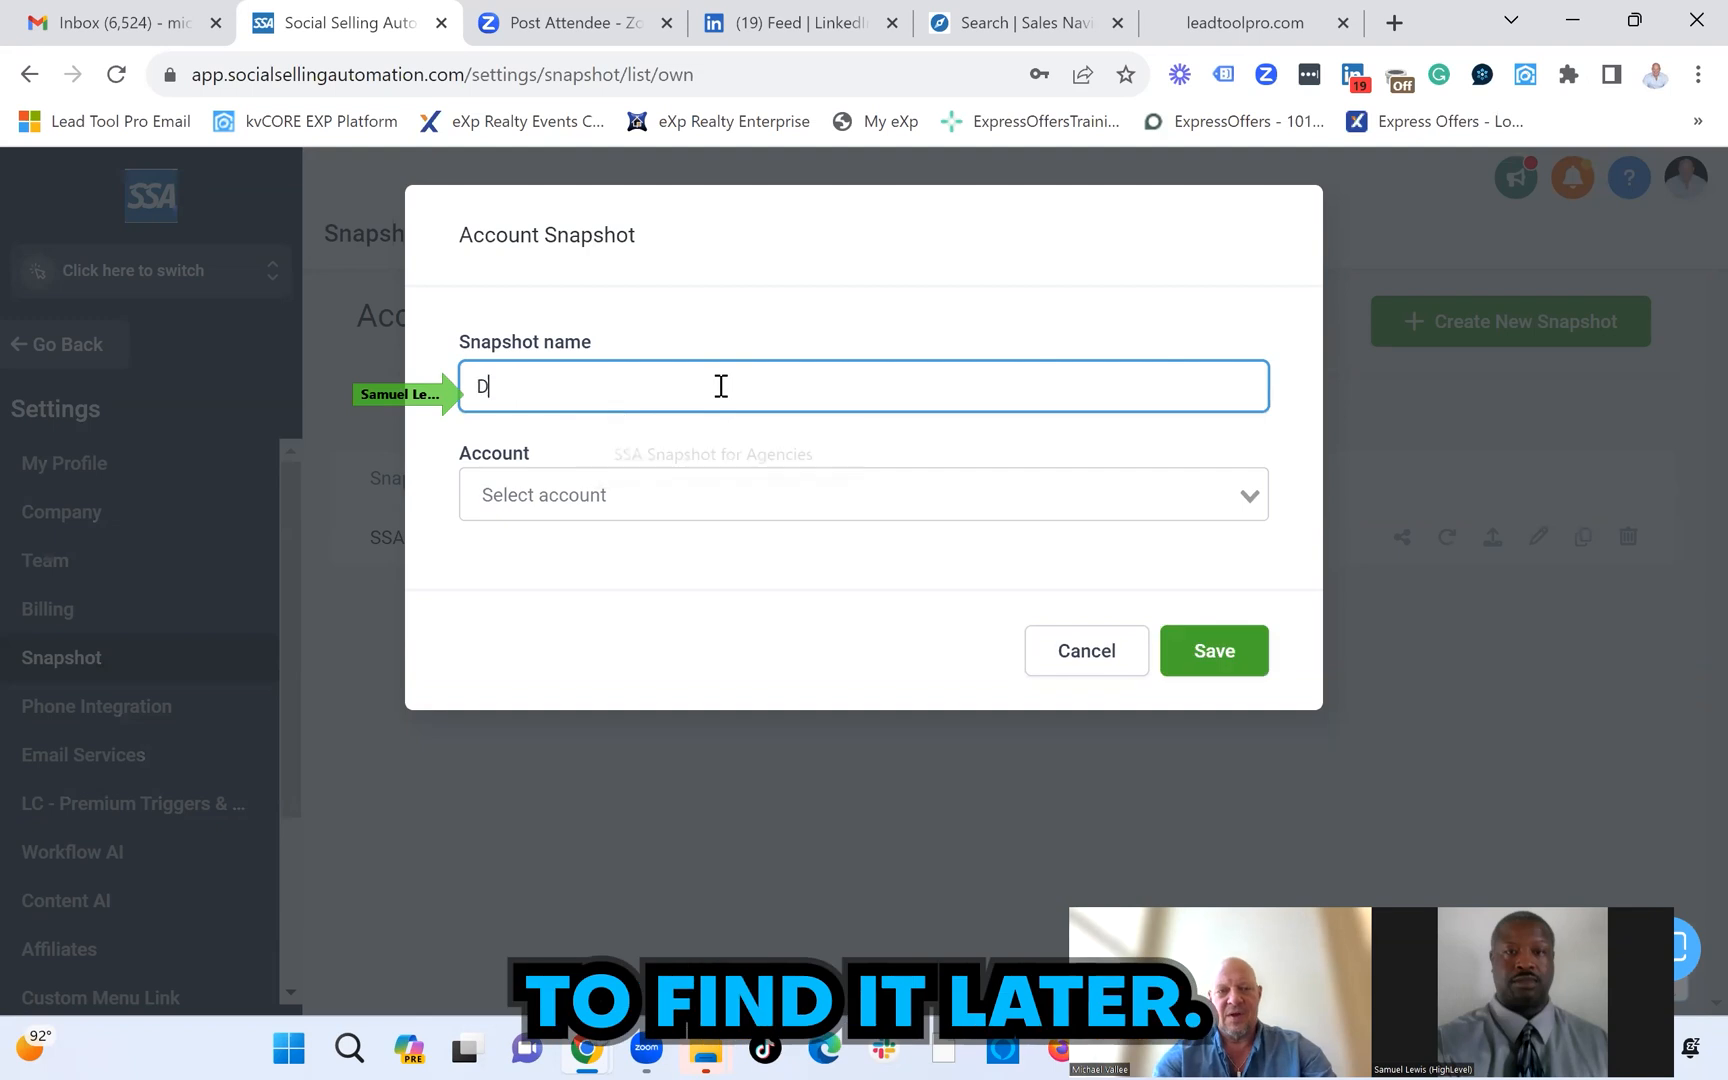
{"action": "type", "text": "ame main website"}
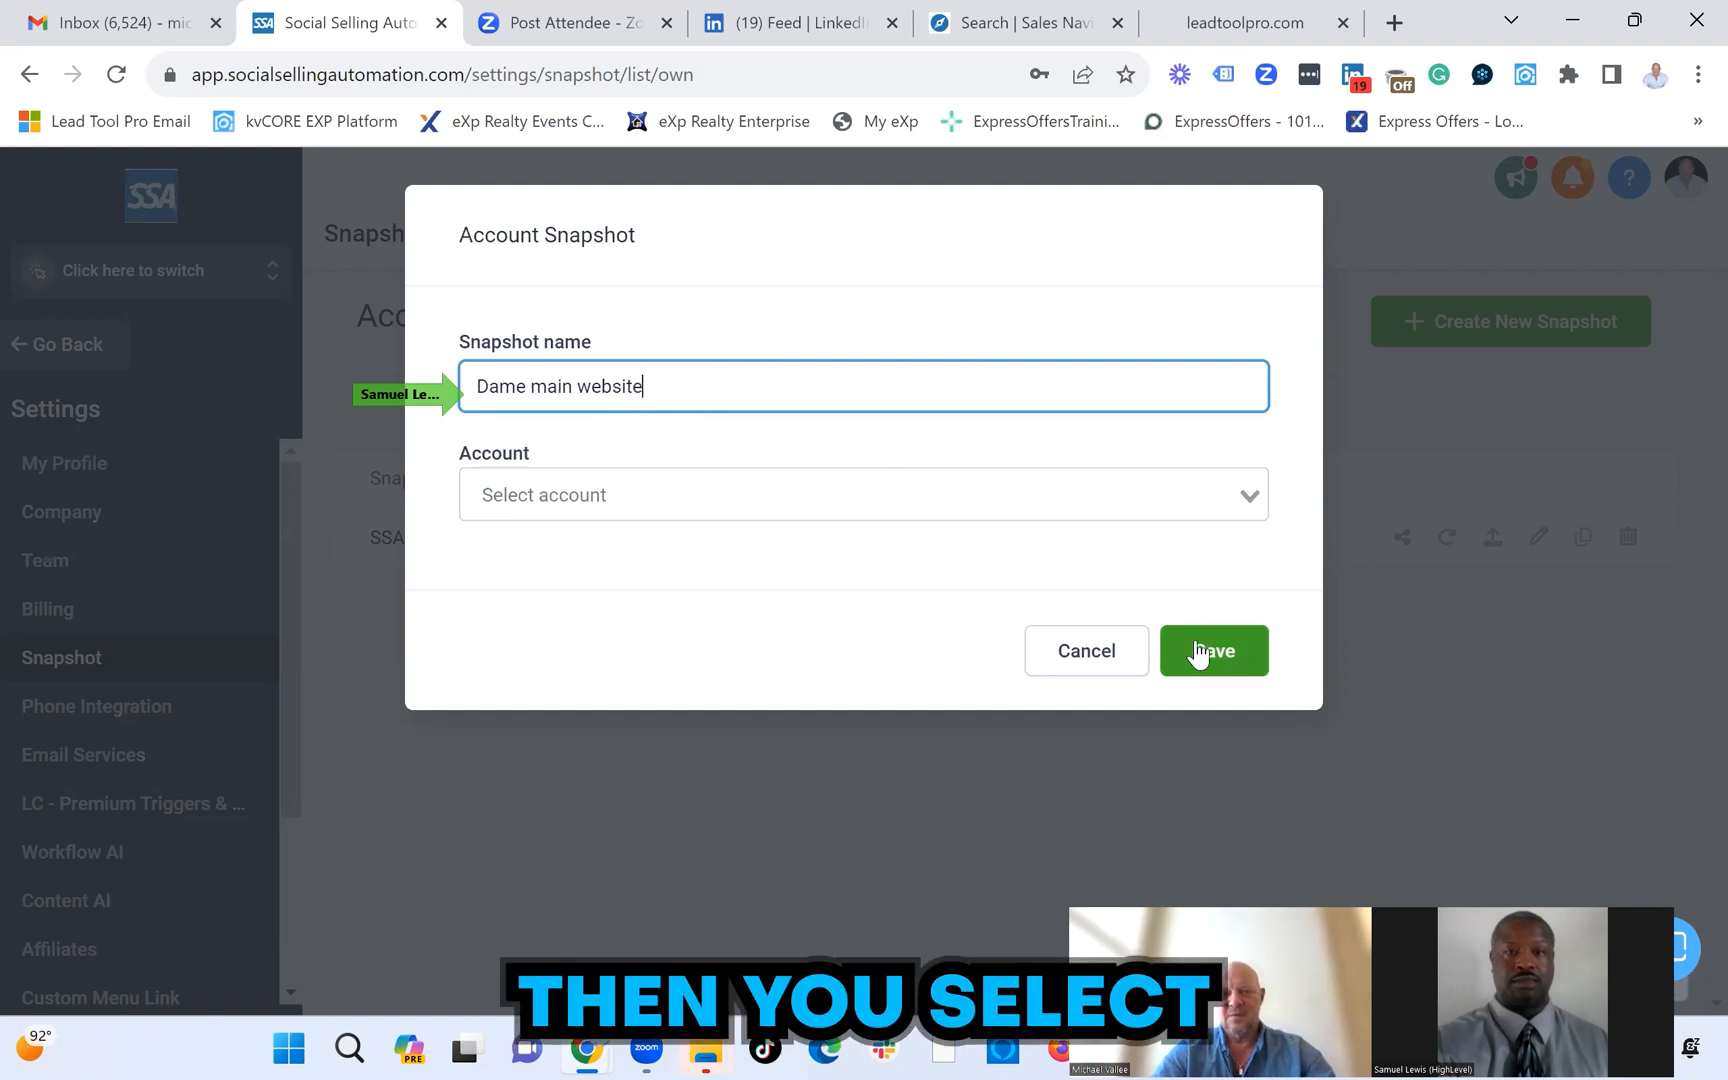
{"action": "left_click", "coordinate": [860, 494]}
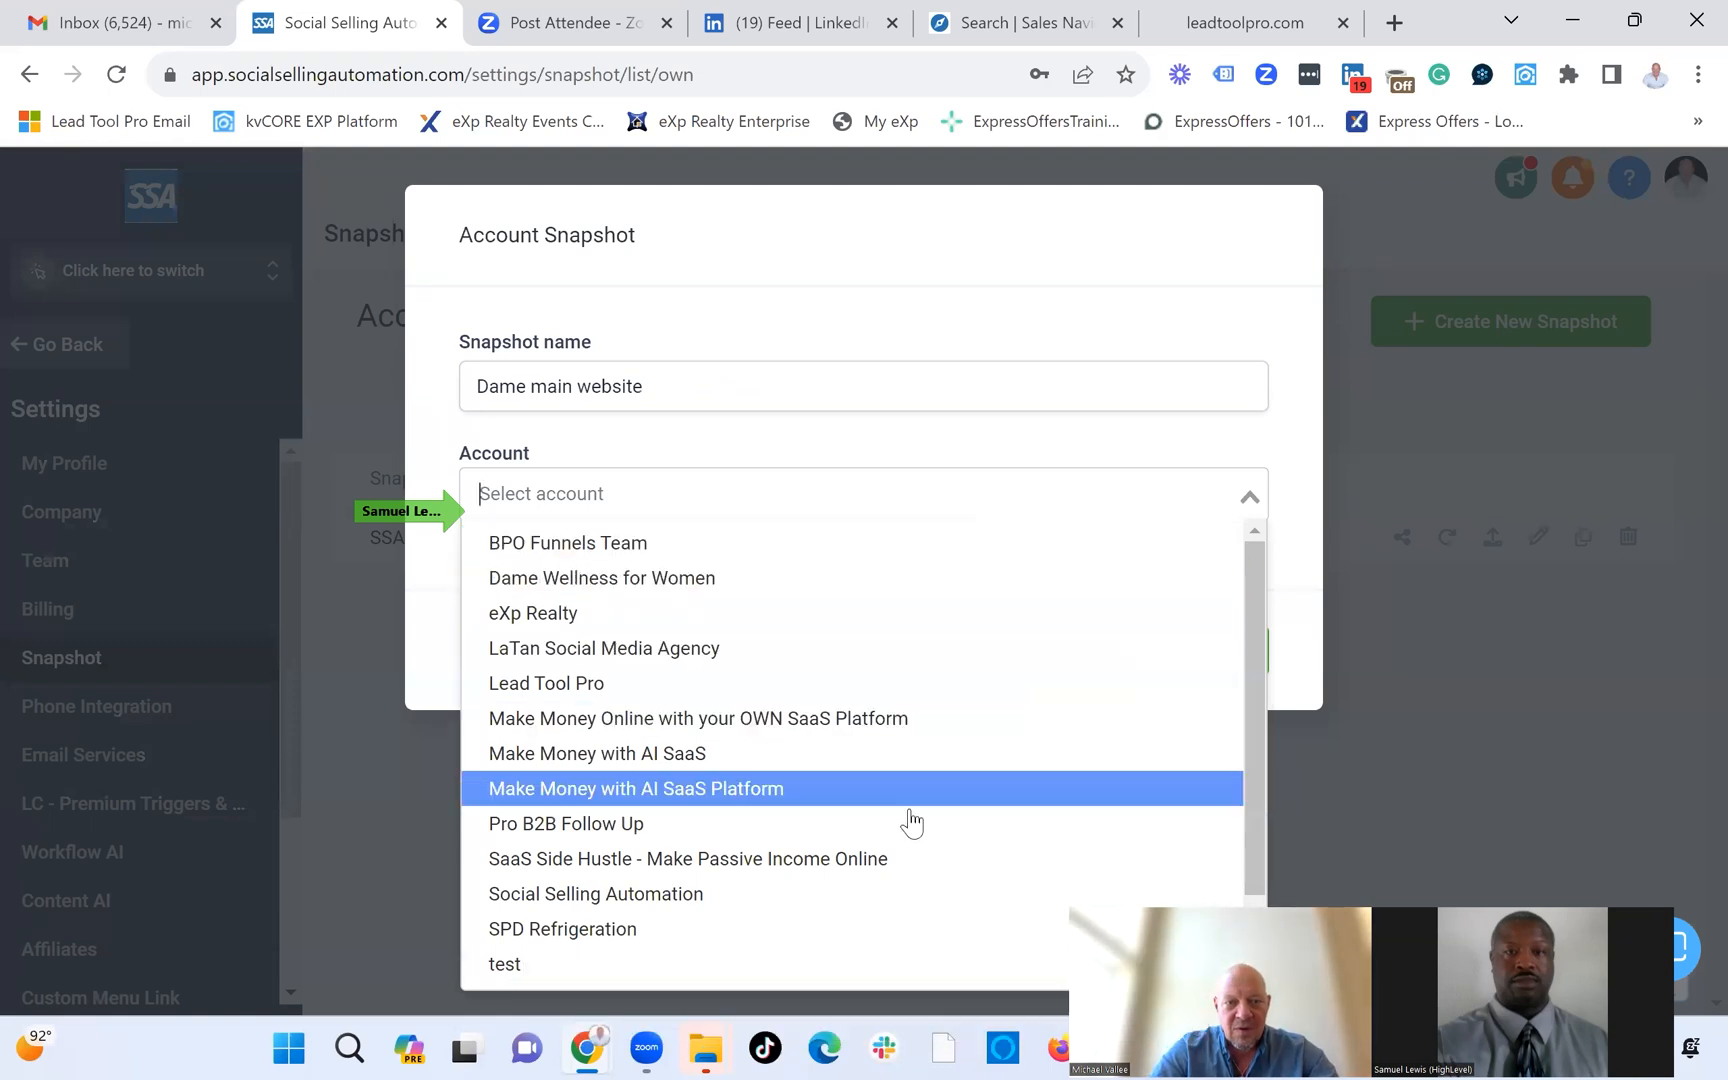
{"action": "left_click", "coordinate": [596, 894]}
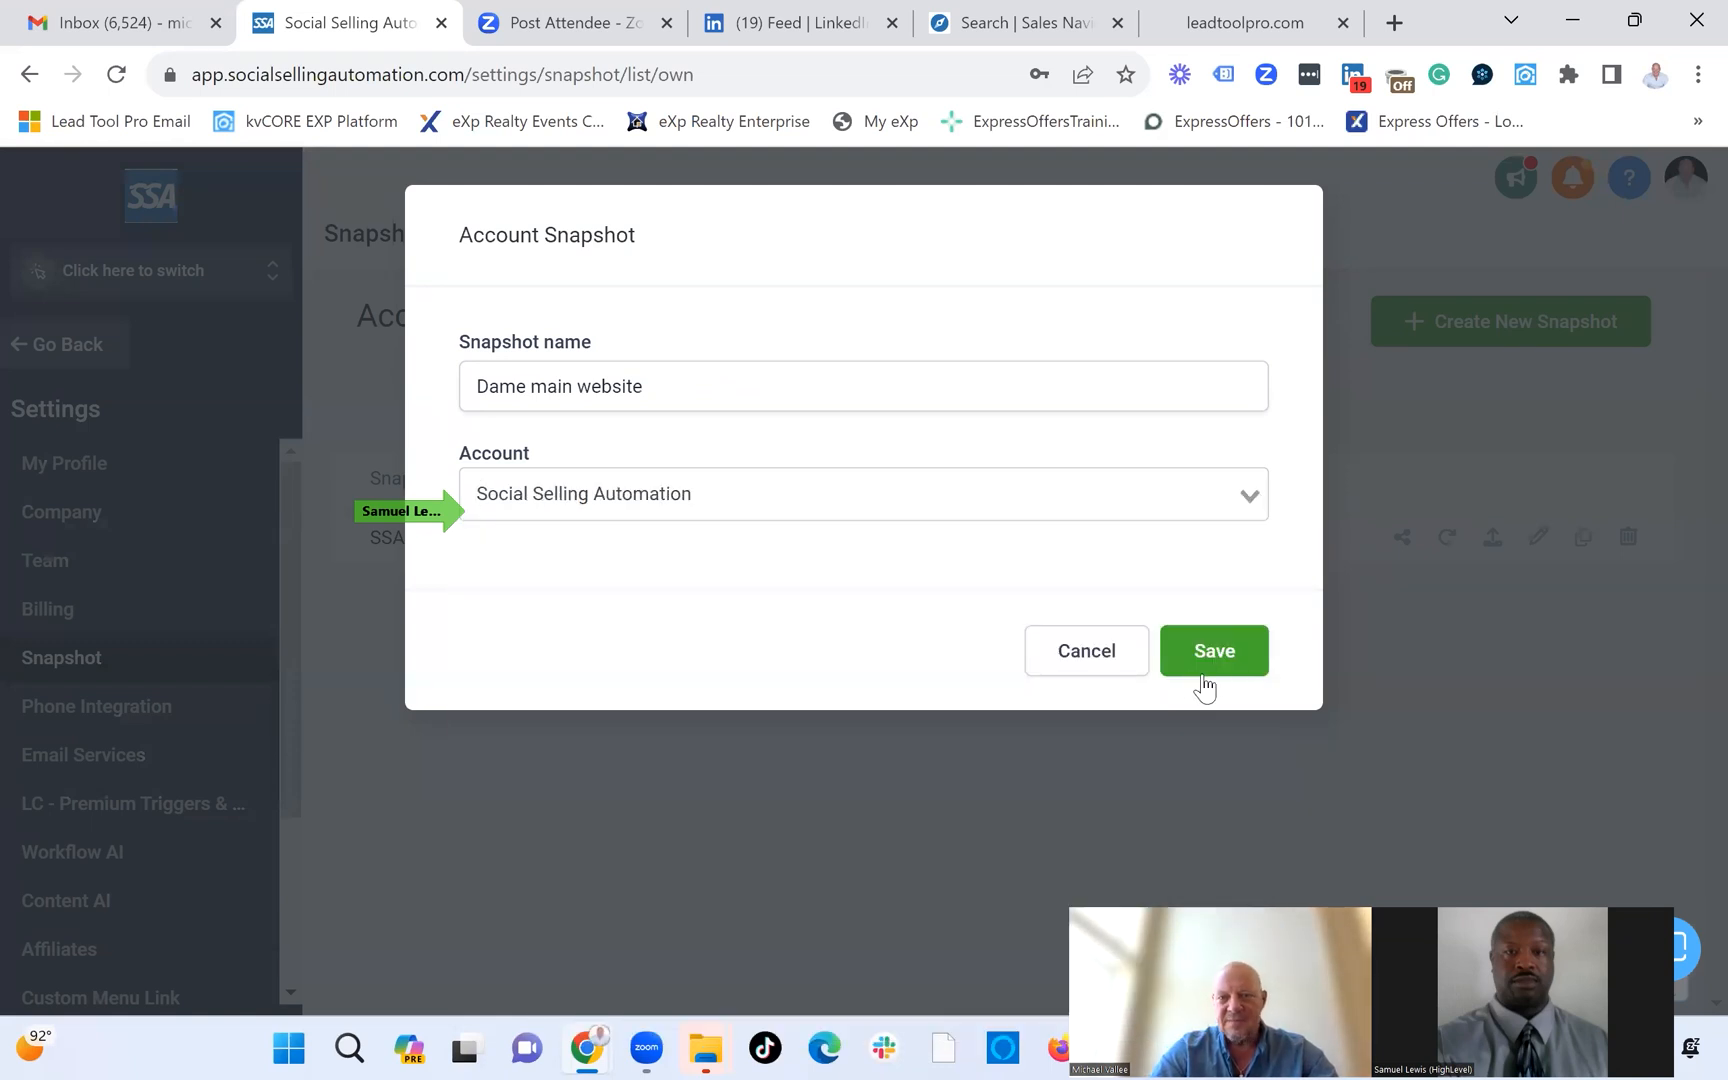
{"action": "left_click", "coordinate": [1212, 650]}
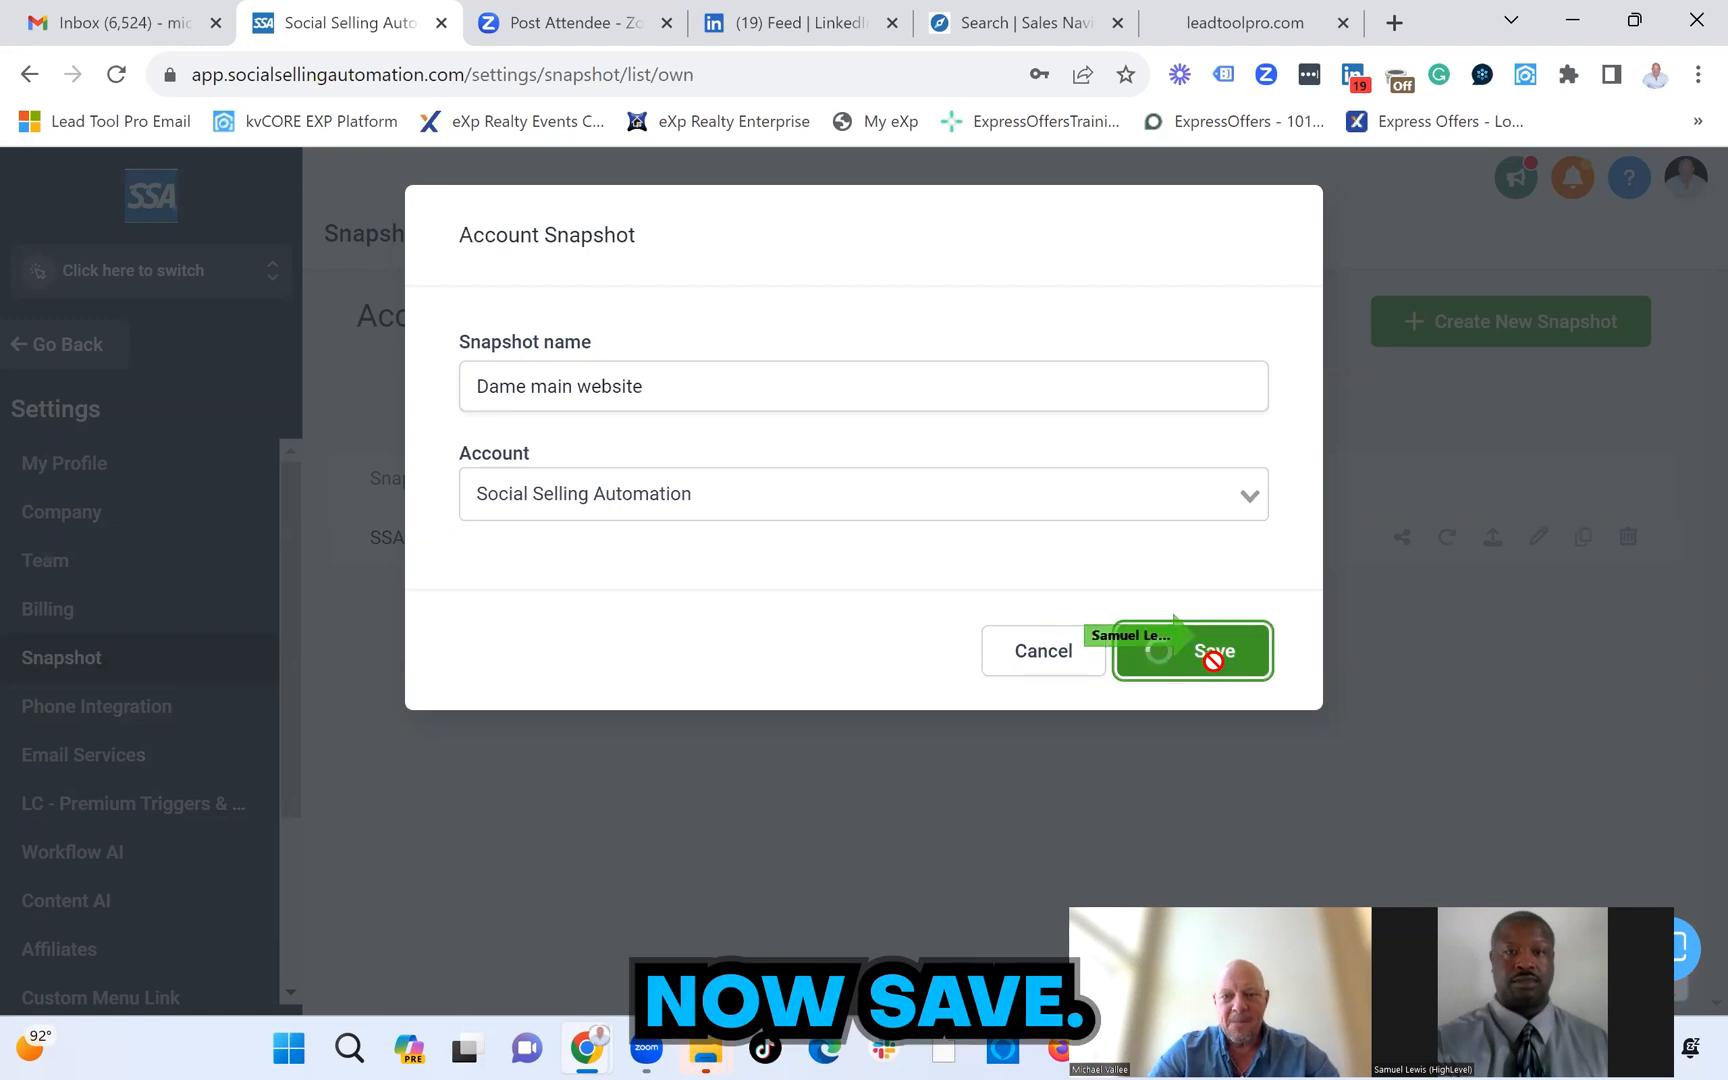
{"action": "left_click", "coordinate": [1212, 650]}
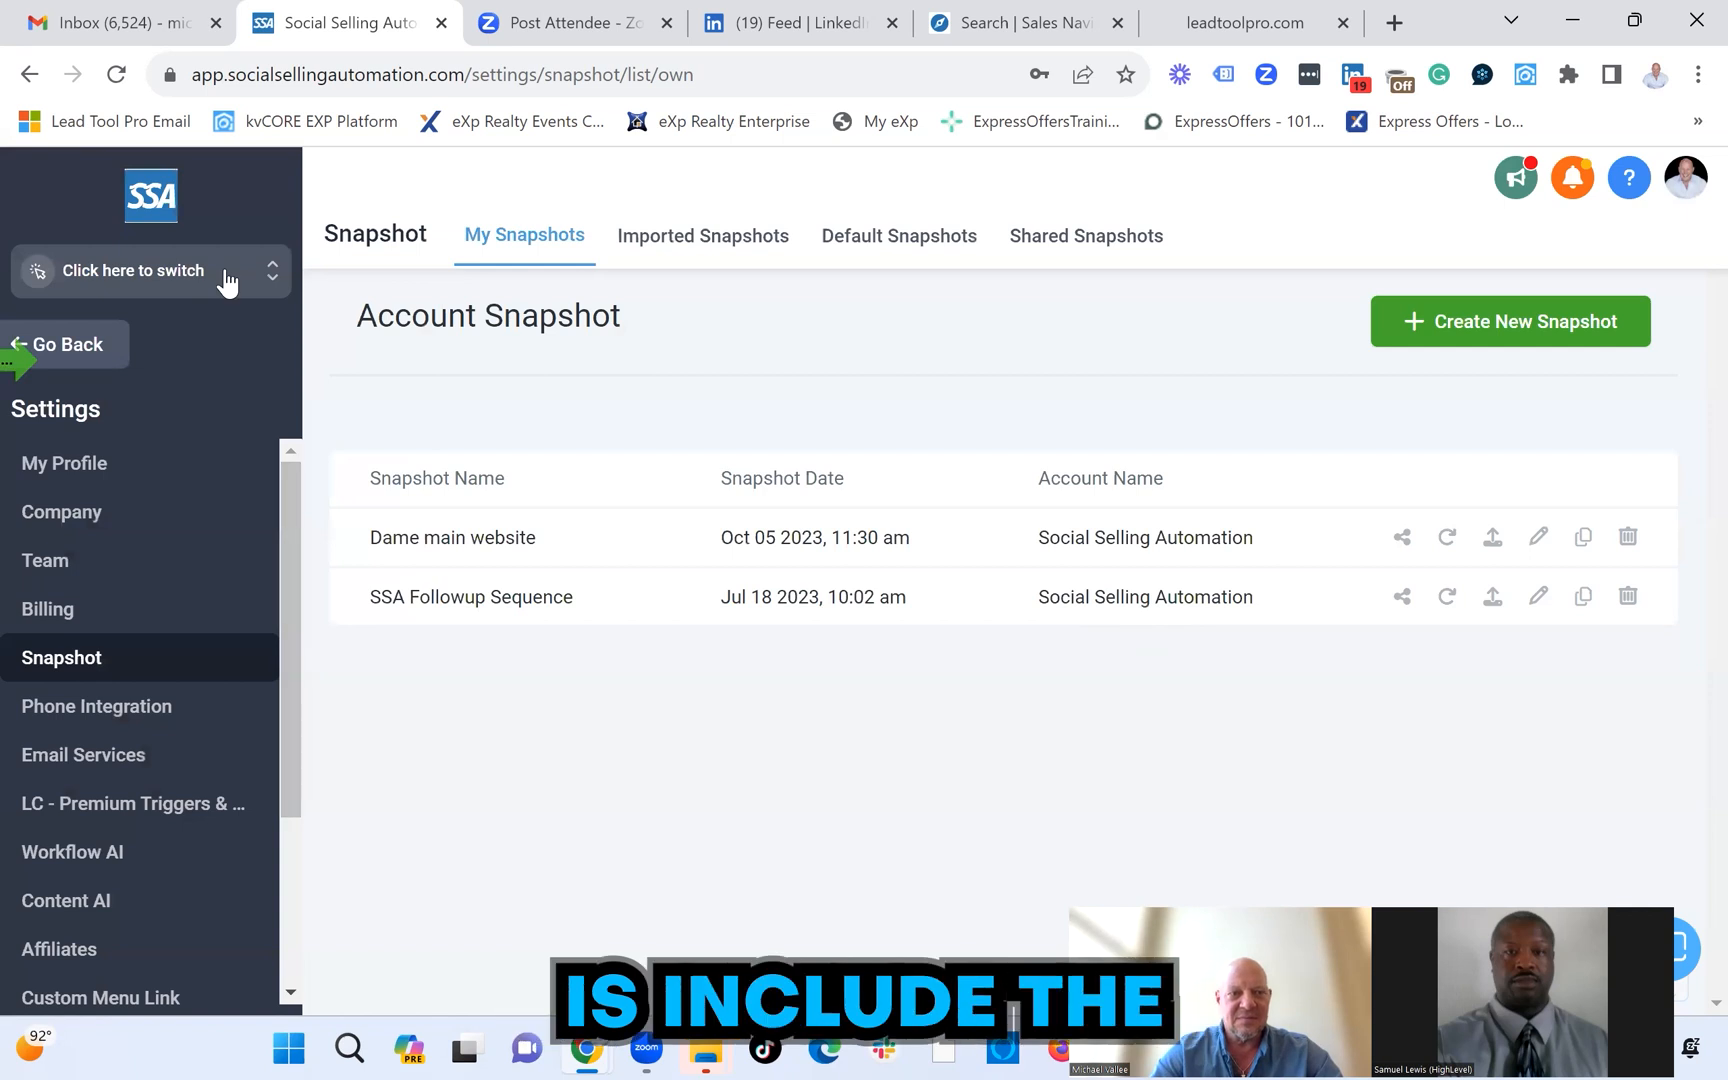
From the Sub-Accounts list, manage the Dame Wellness for Women client.
{"action": "left_click", "coordinate": [138, 346]}
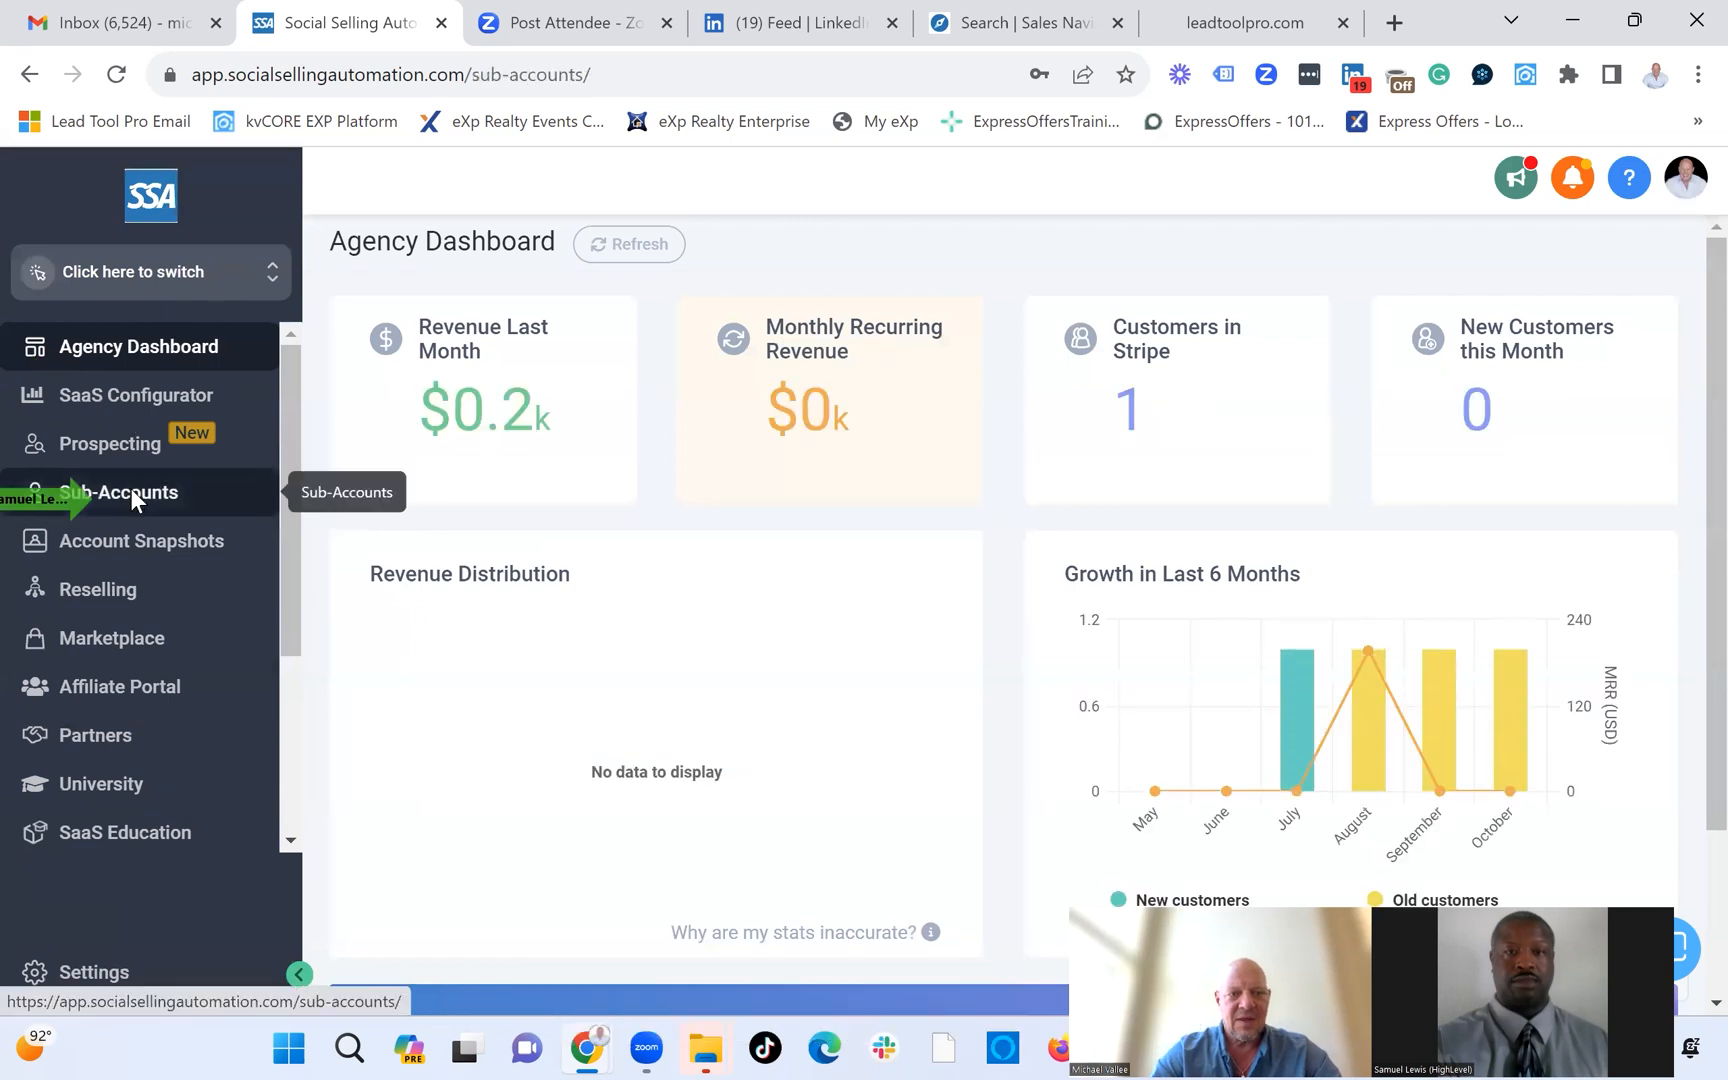
{"action": "left_click", "coordinate": [120, 492]}
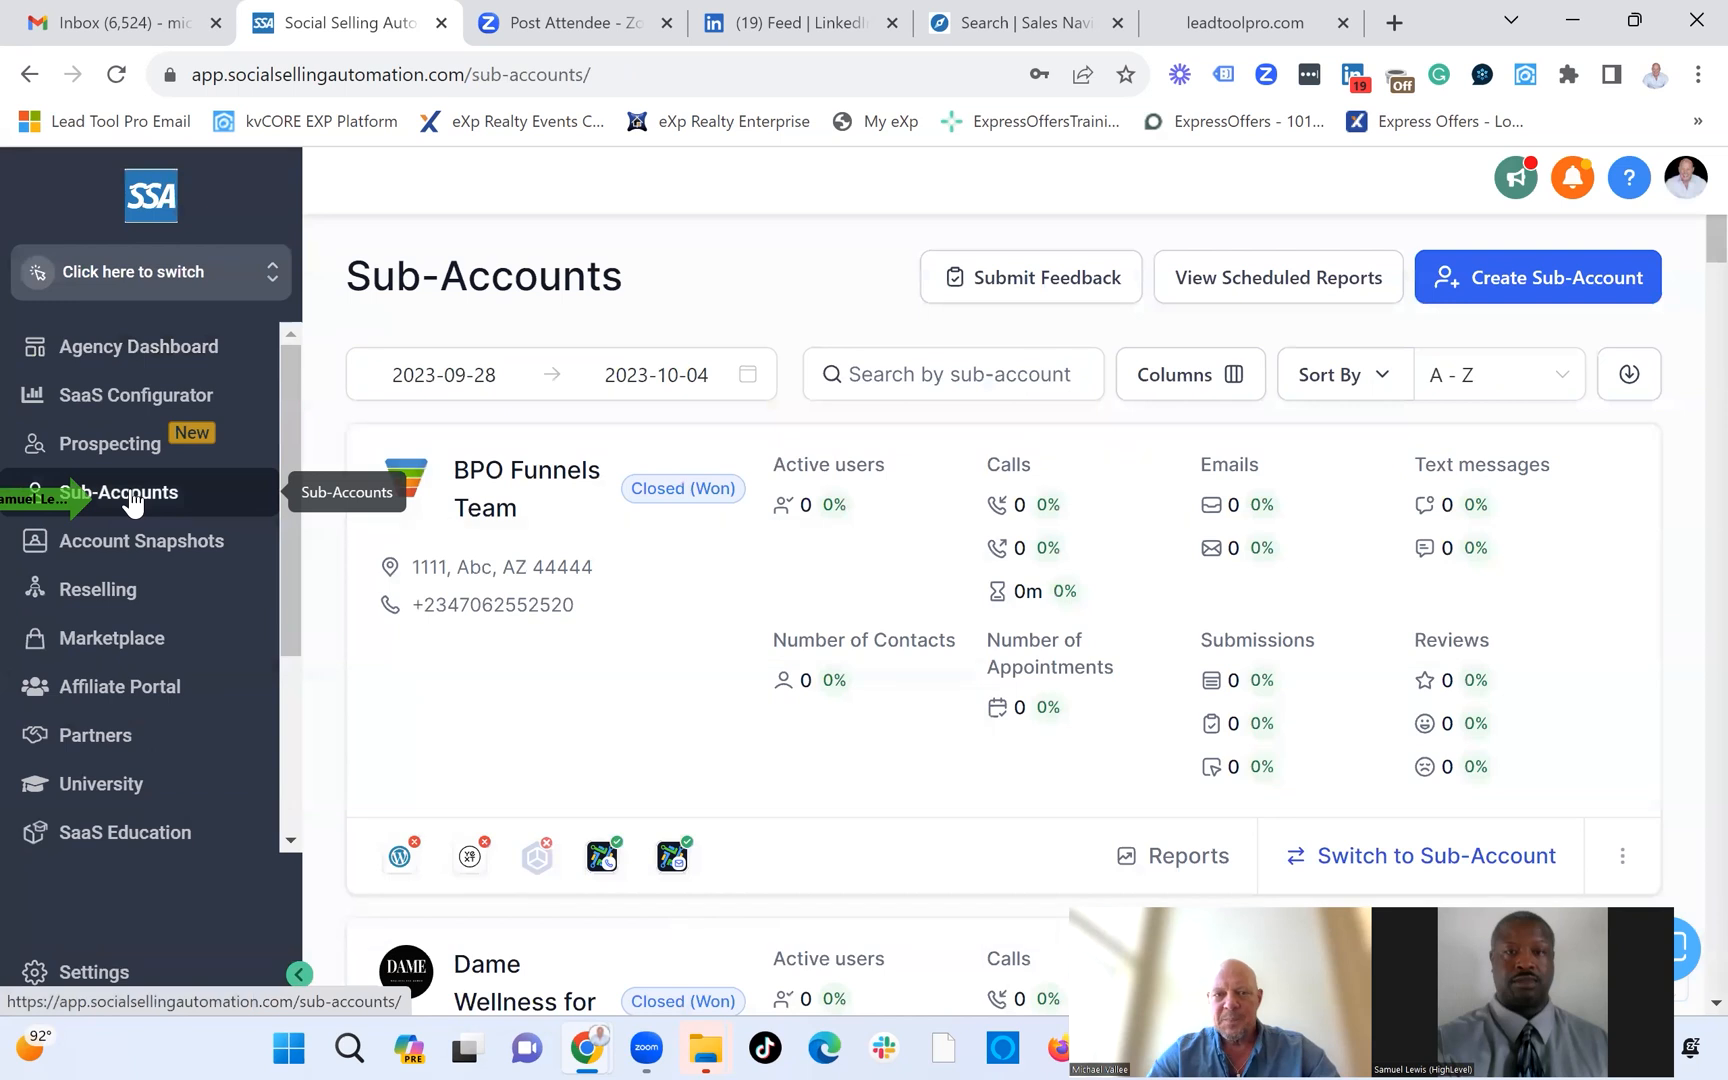
{"action": "mouse_move", "coordinate": [1662, 490]}
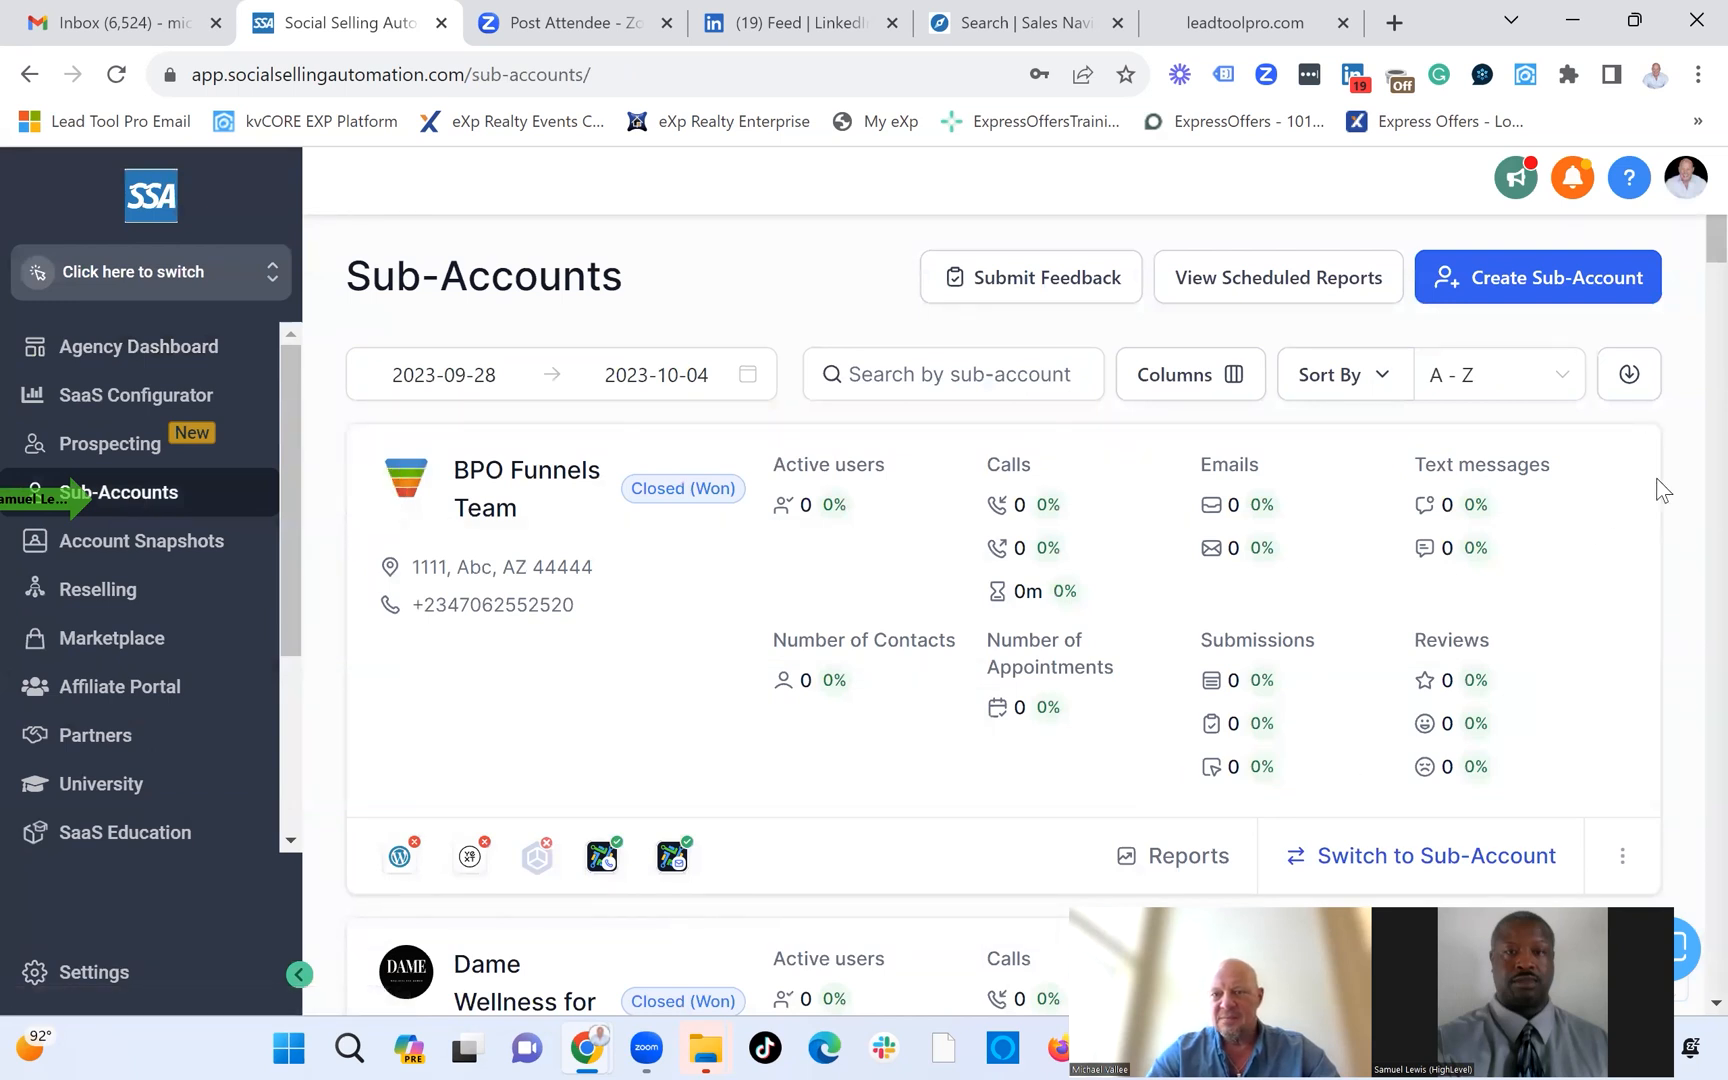
{"action": "scroll", "scroll_direction": "down", "scroll_amount": 3}
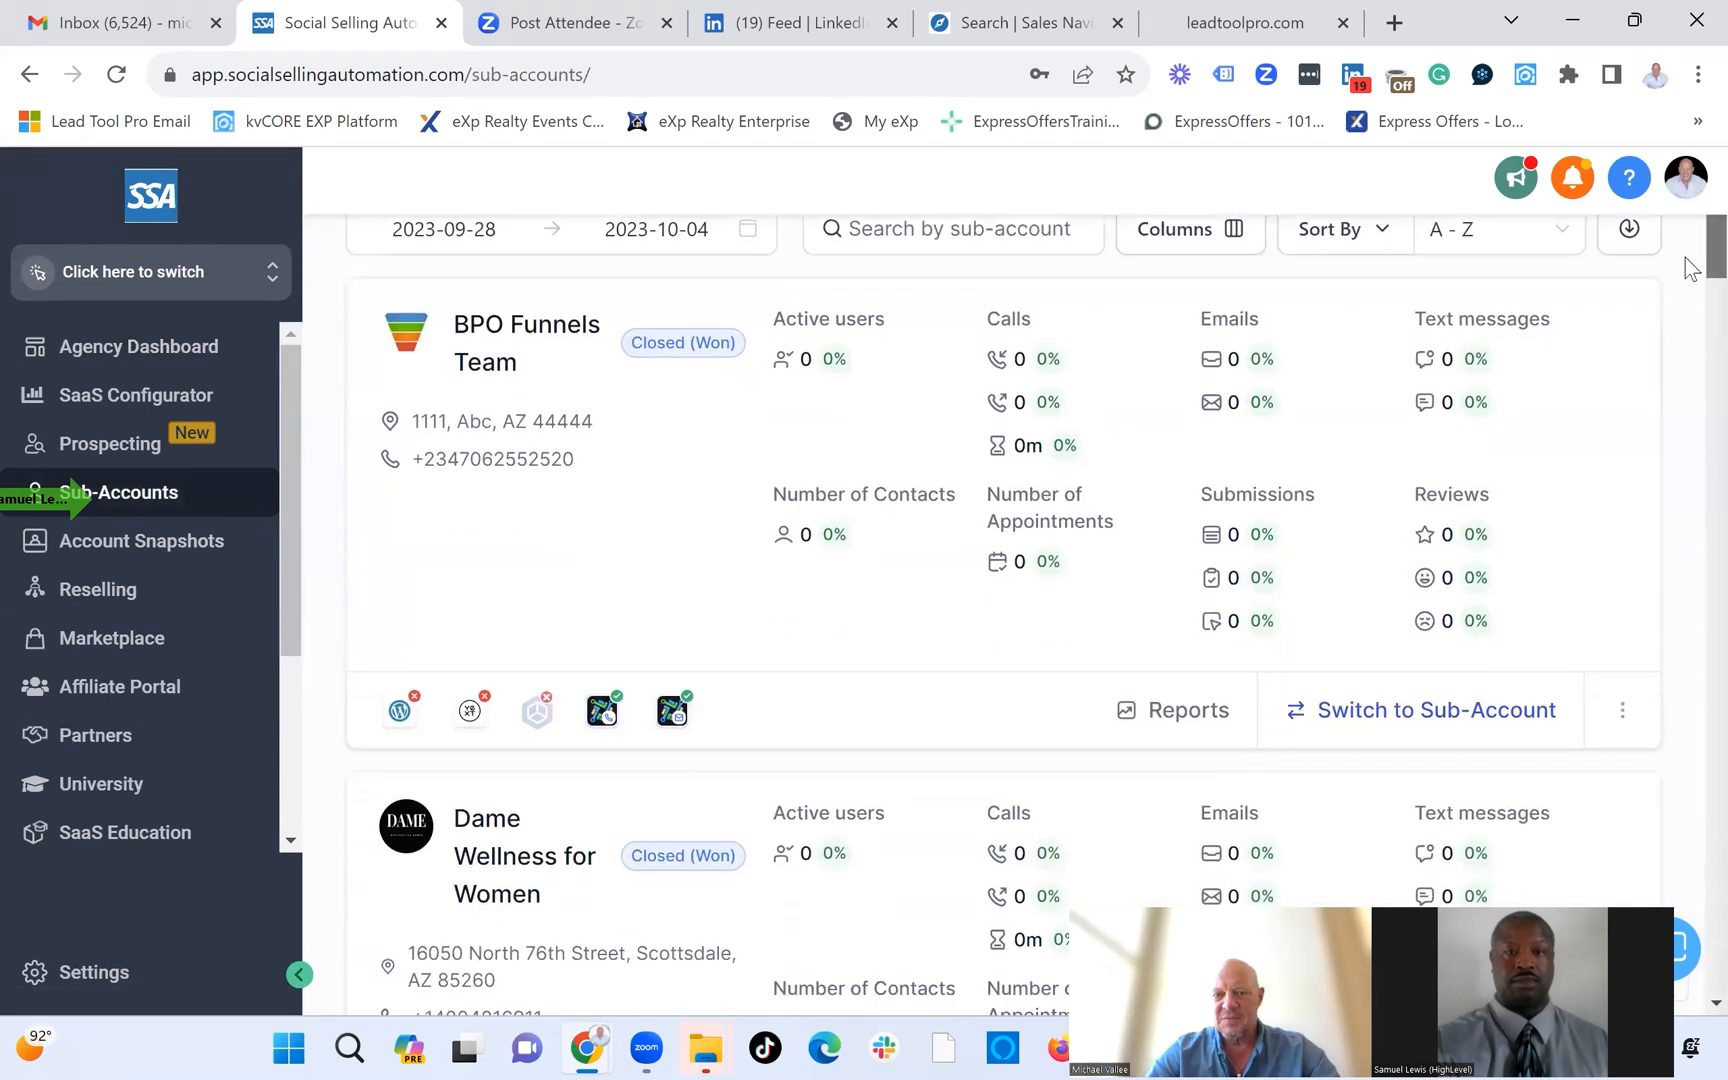
{"action": "scroll", "scroll_direction": "down", "scroll_amount": 3}
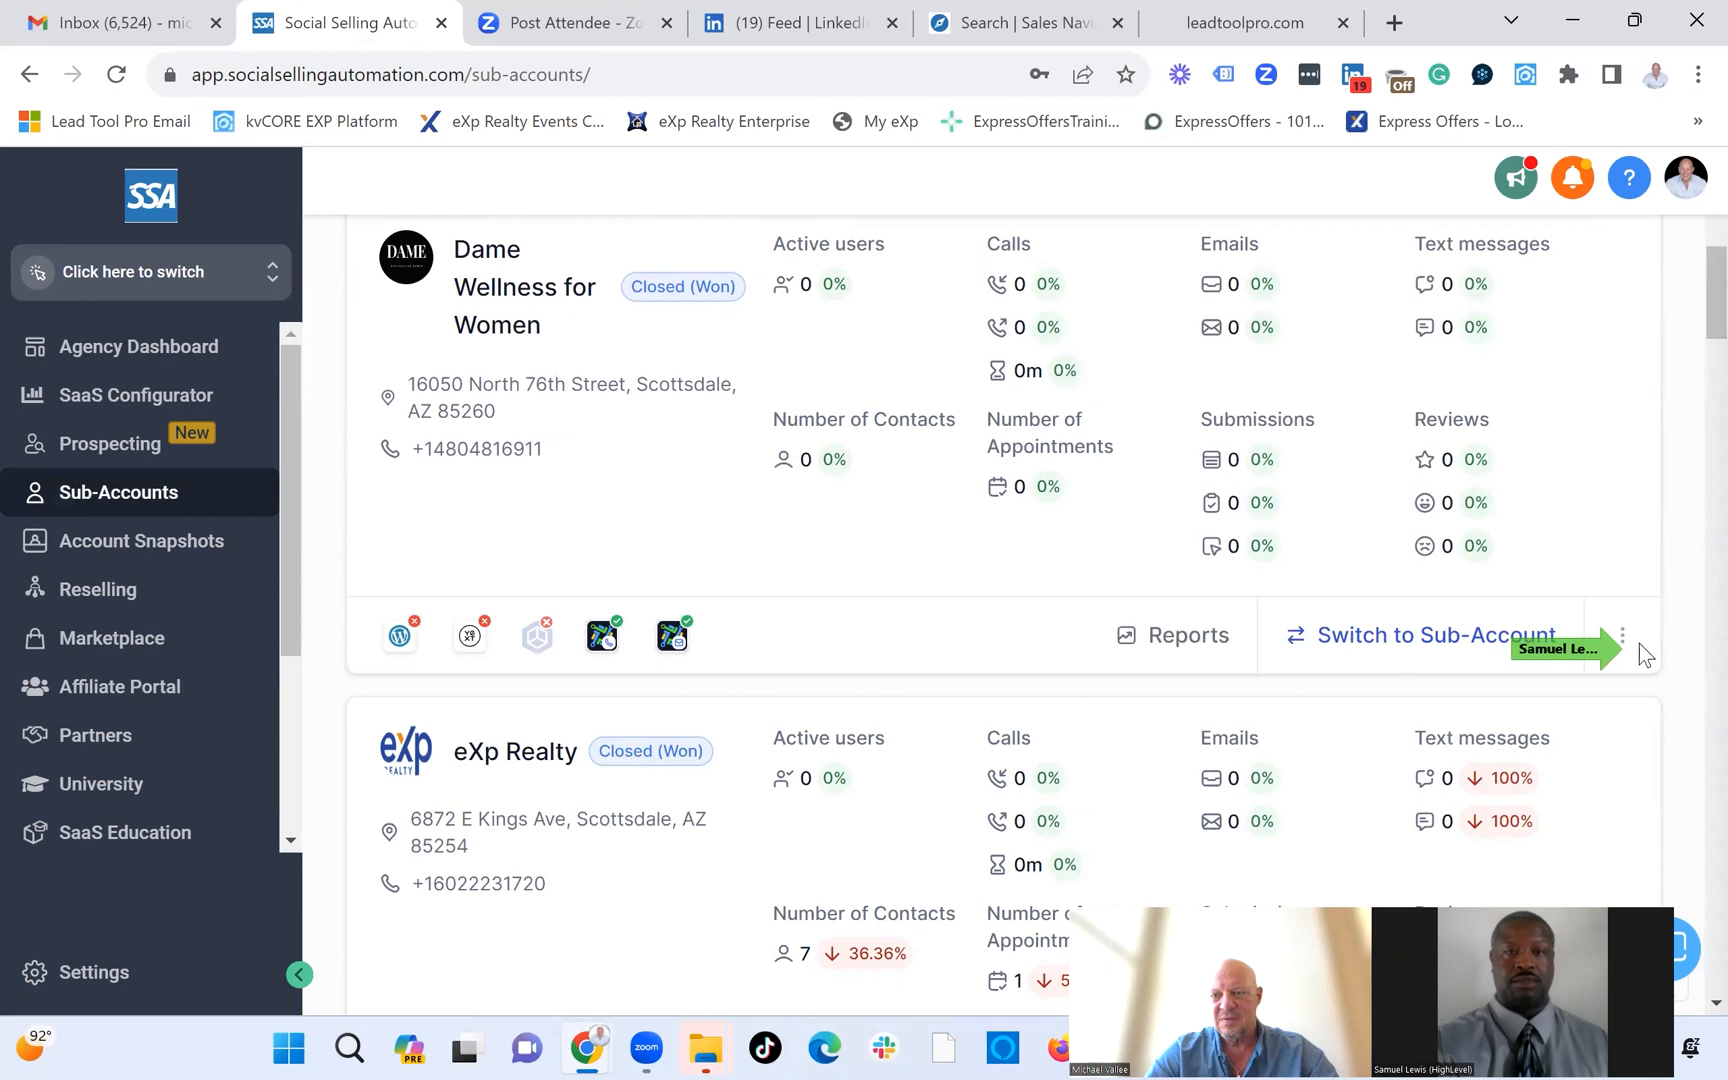
{"action": "left_click", "coordinate": [1622, 634]}
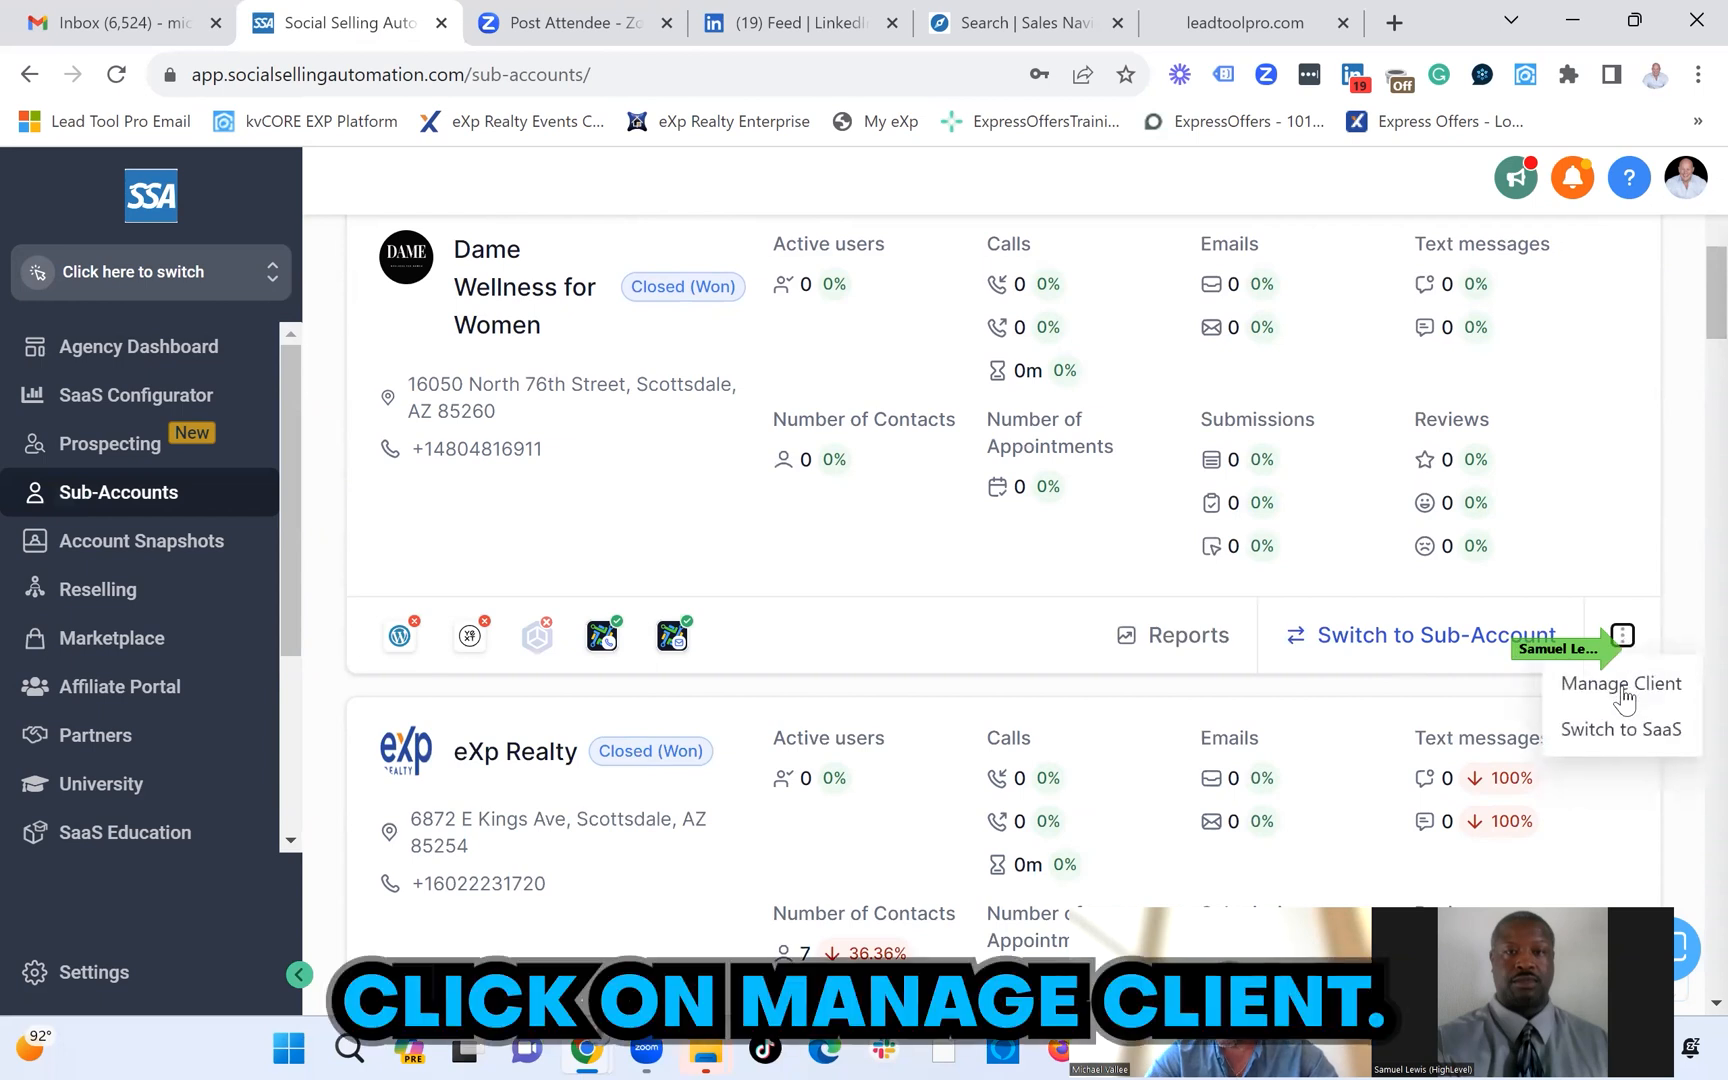
{"action": "left_click", "coordinate": [1620, 684]}
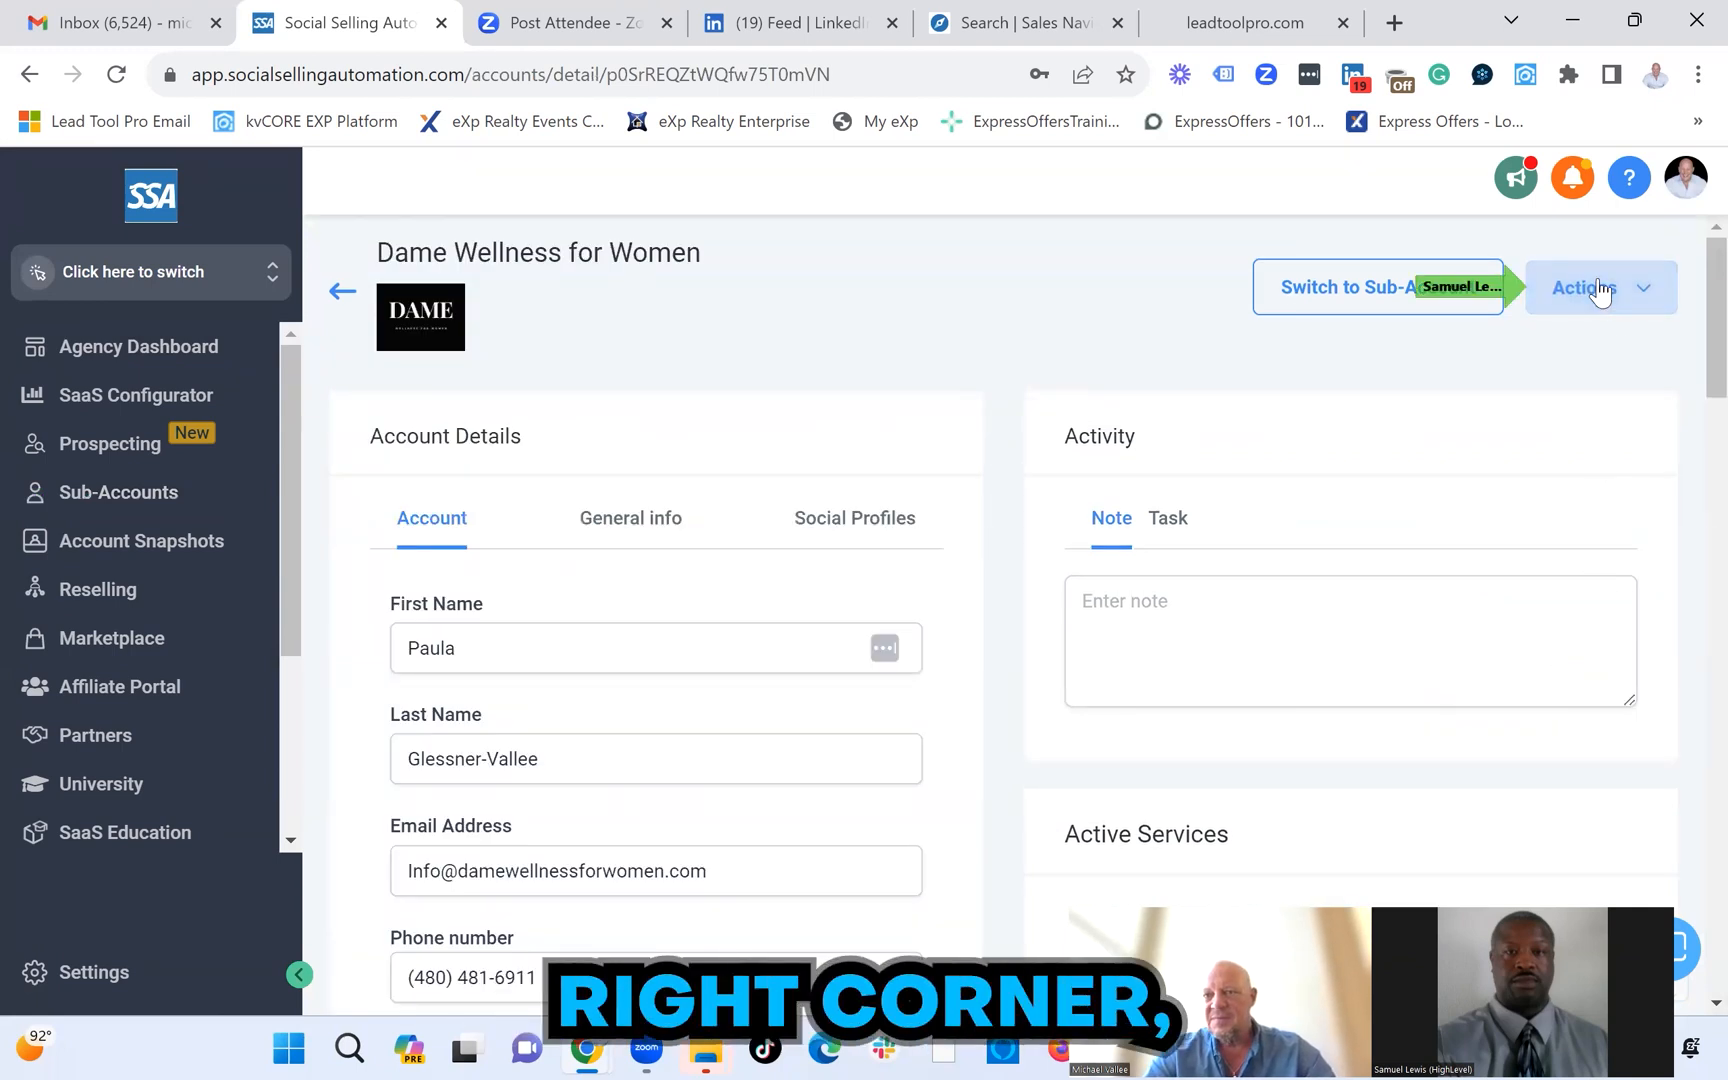
Load the 'Own - Dame main website' snapshot into this sub-account and proceed to asset selection.
{"action": "left_click", "coordinate": [1600, 288]}
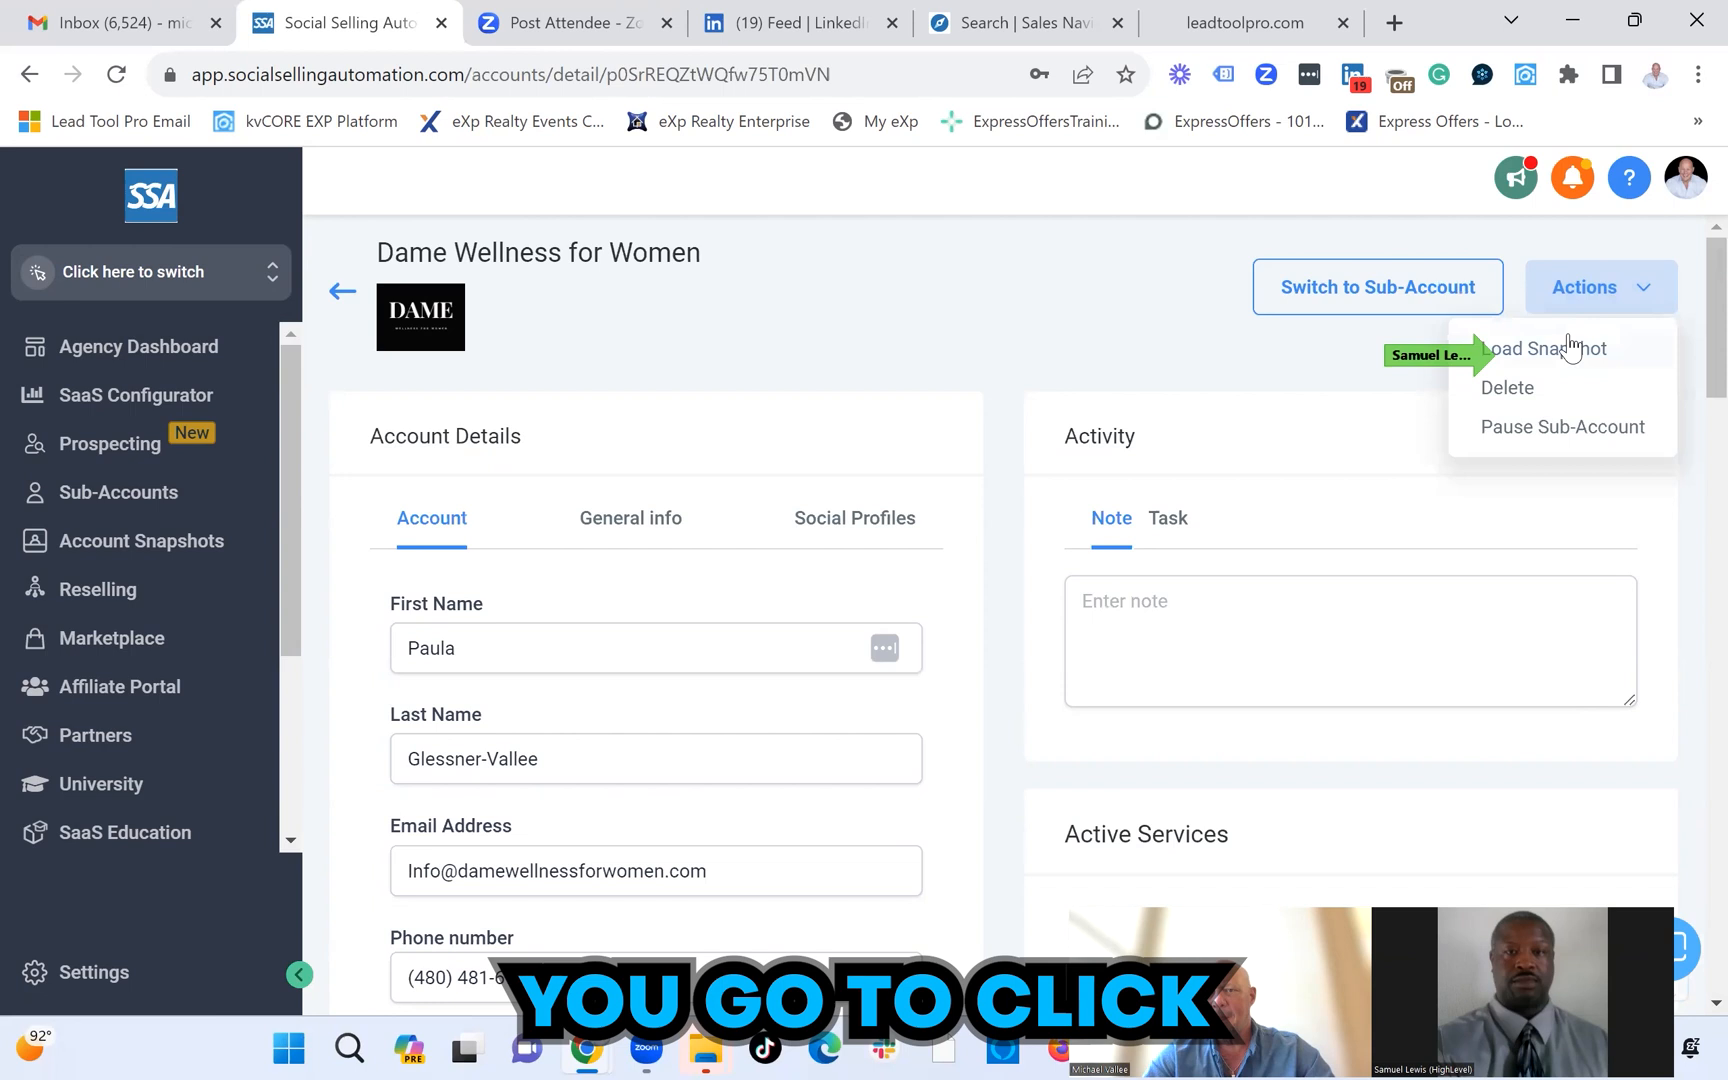
{"action": "left_click", "coordinate": [1544, 348]}
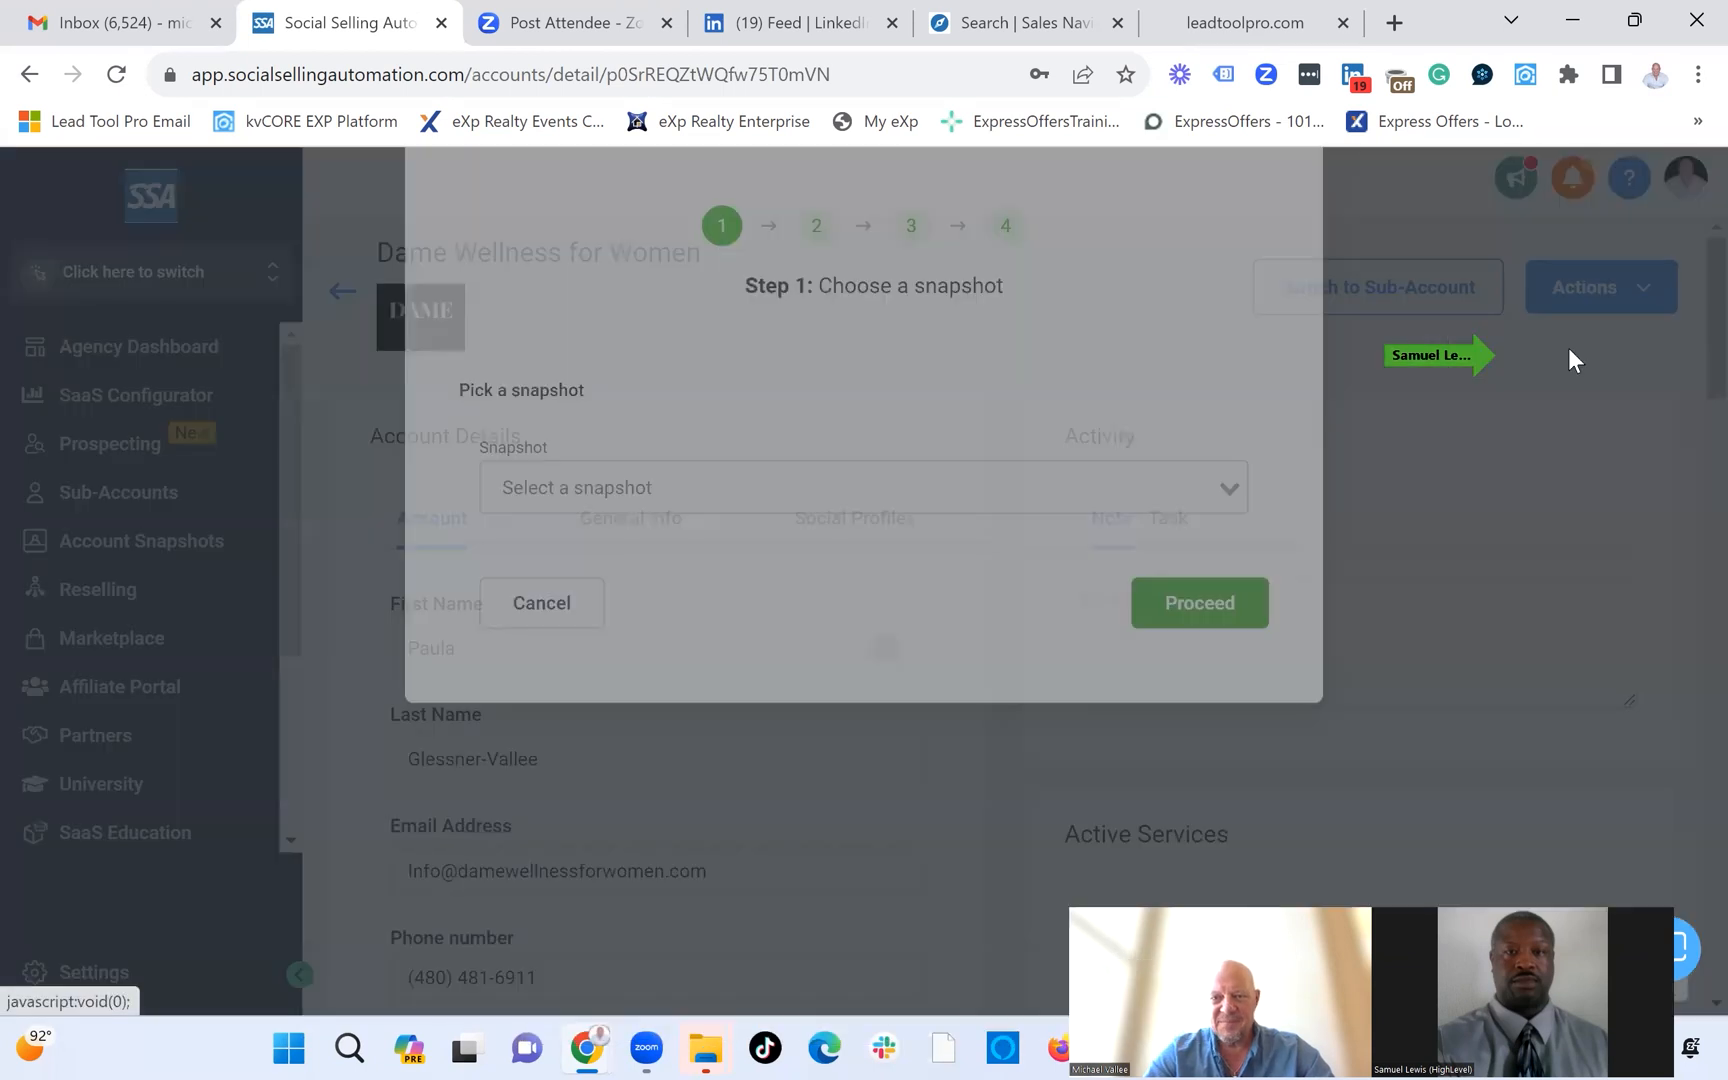
{"action": "left_click", "coordinate": [838, 588]}
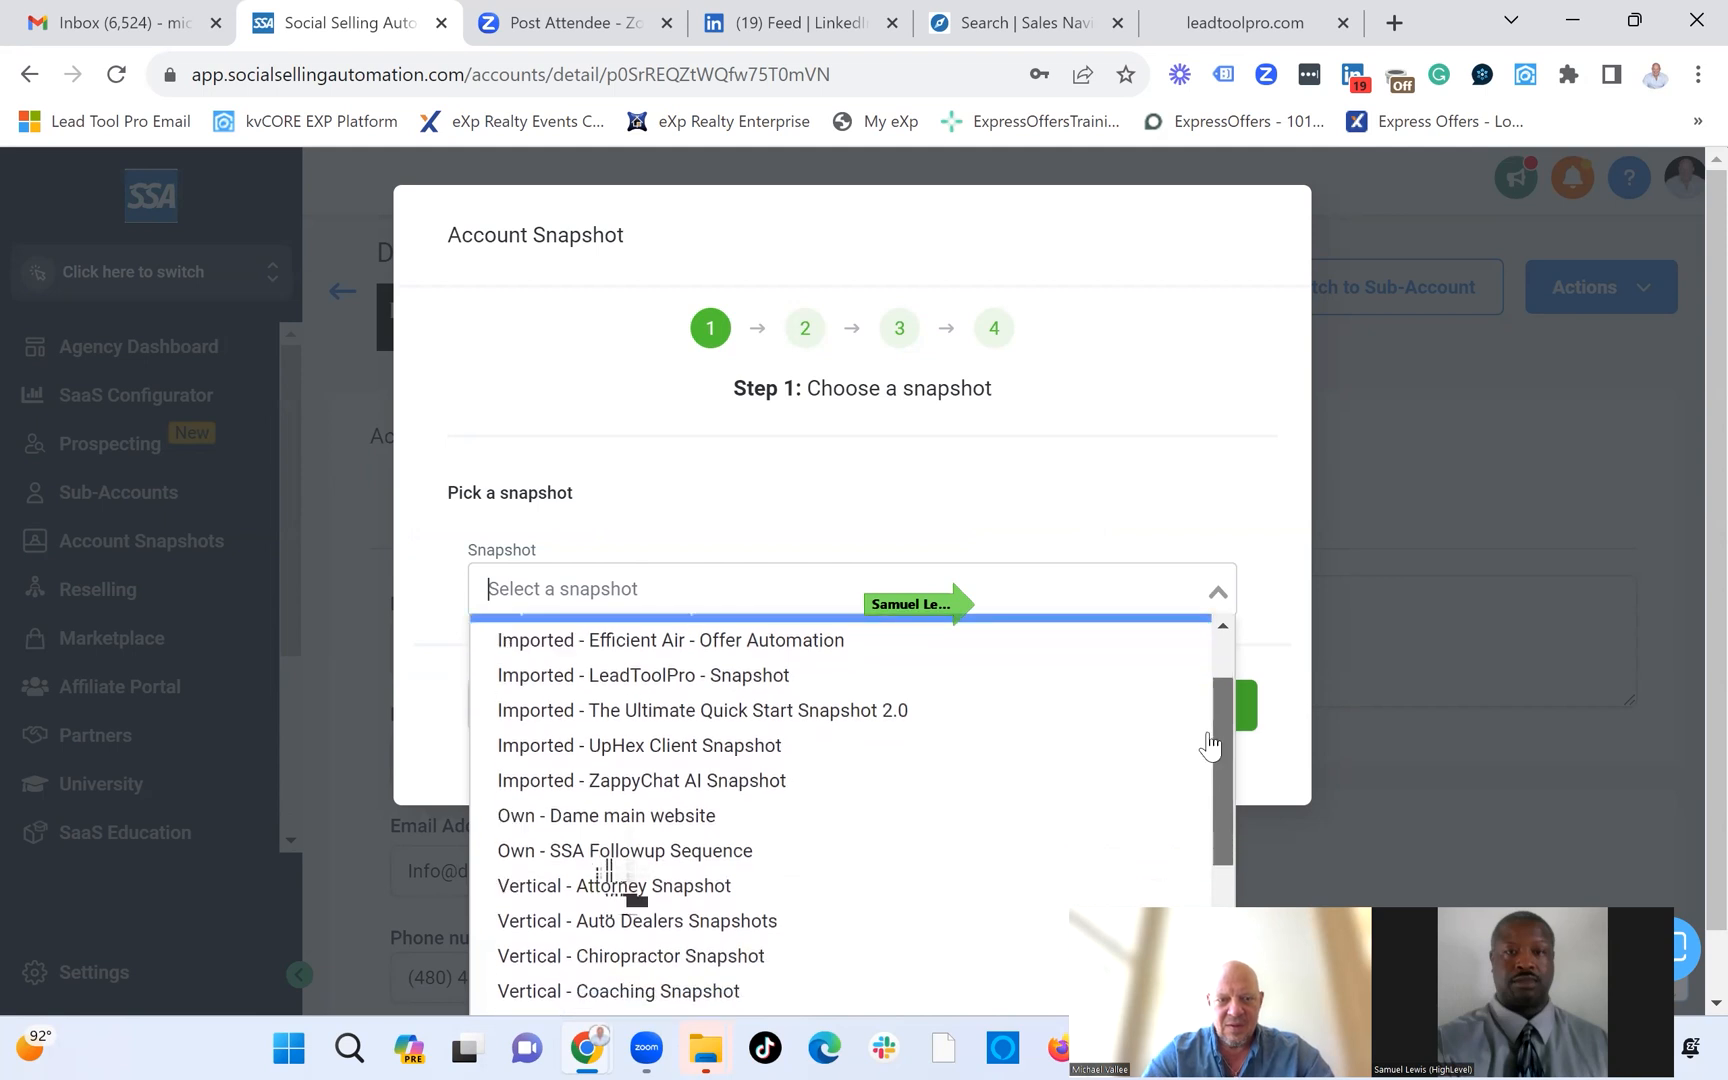
{"action": "left_click", "coordinate": [606, 816]}
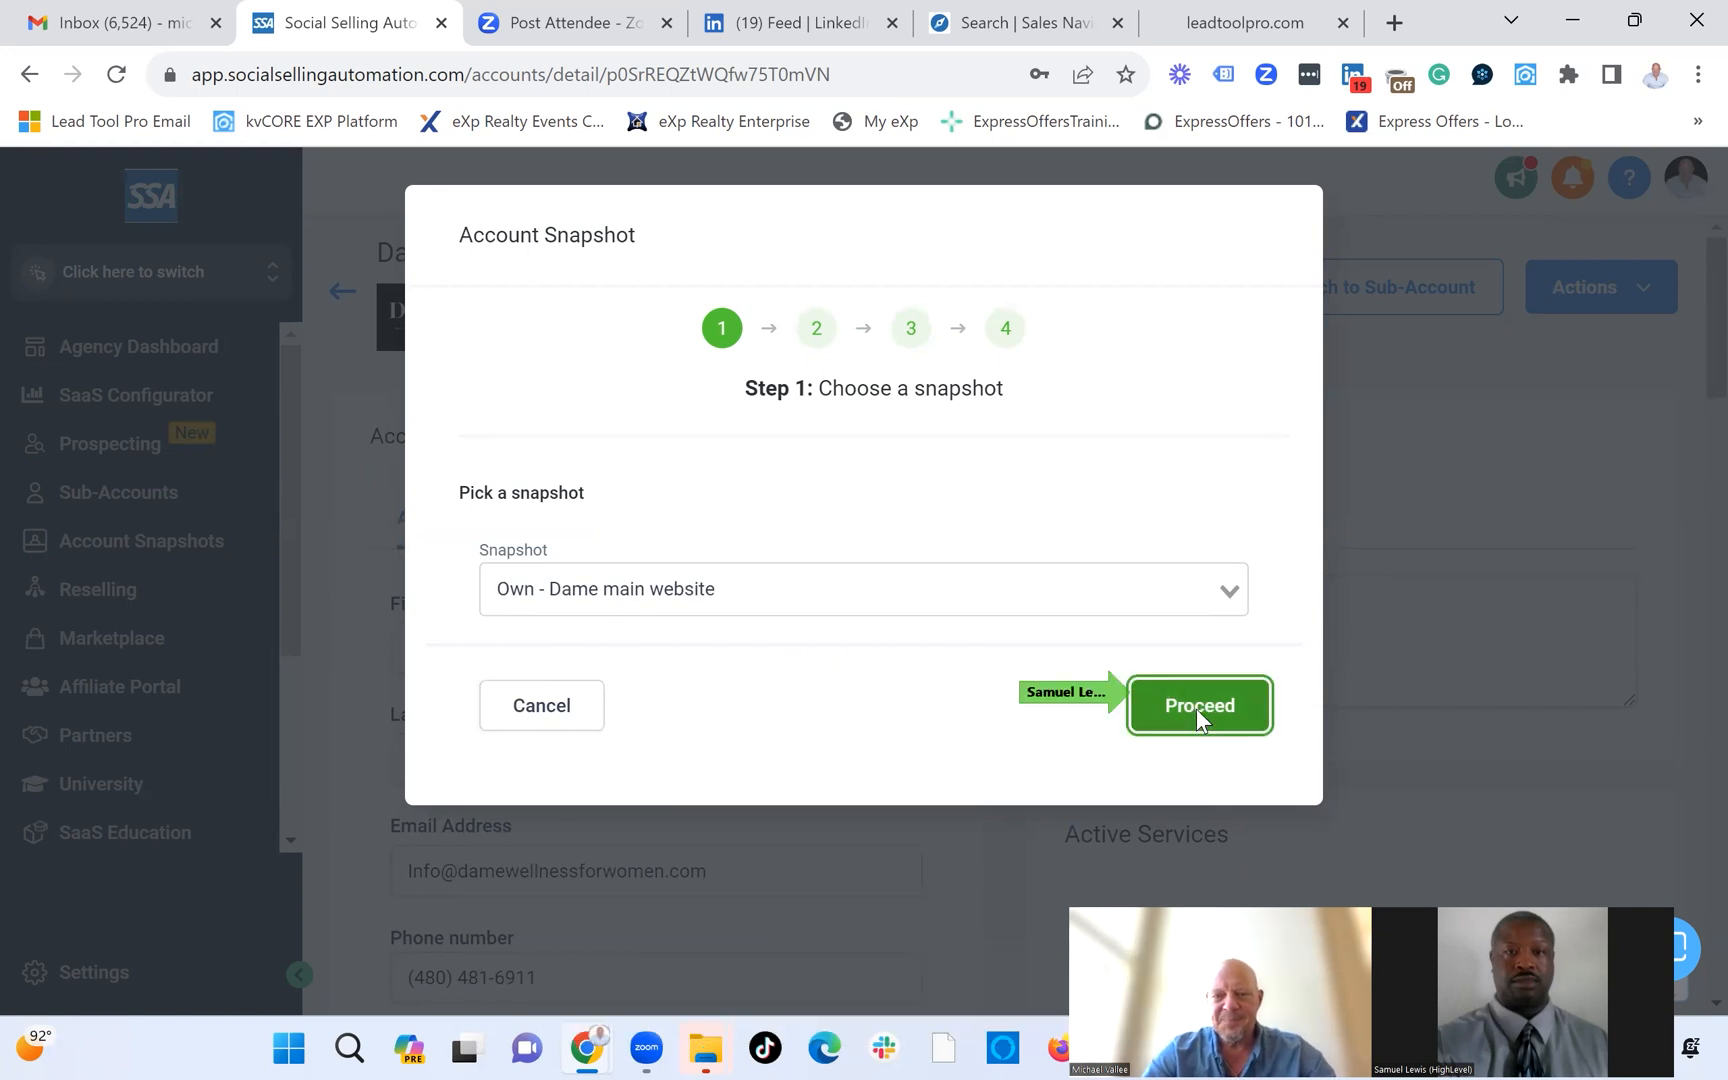
{"action": "left_click", "coordinate": [1198, 706]}
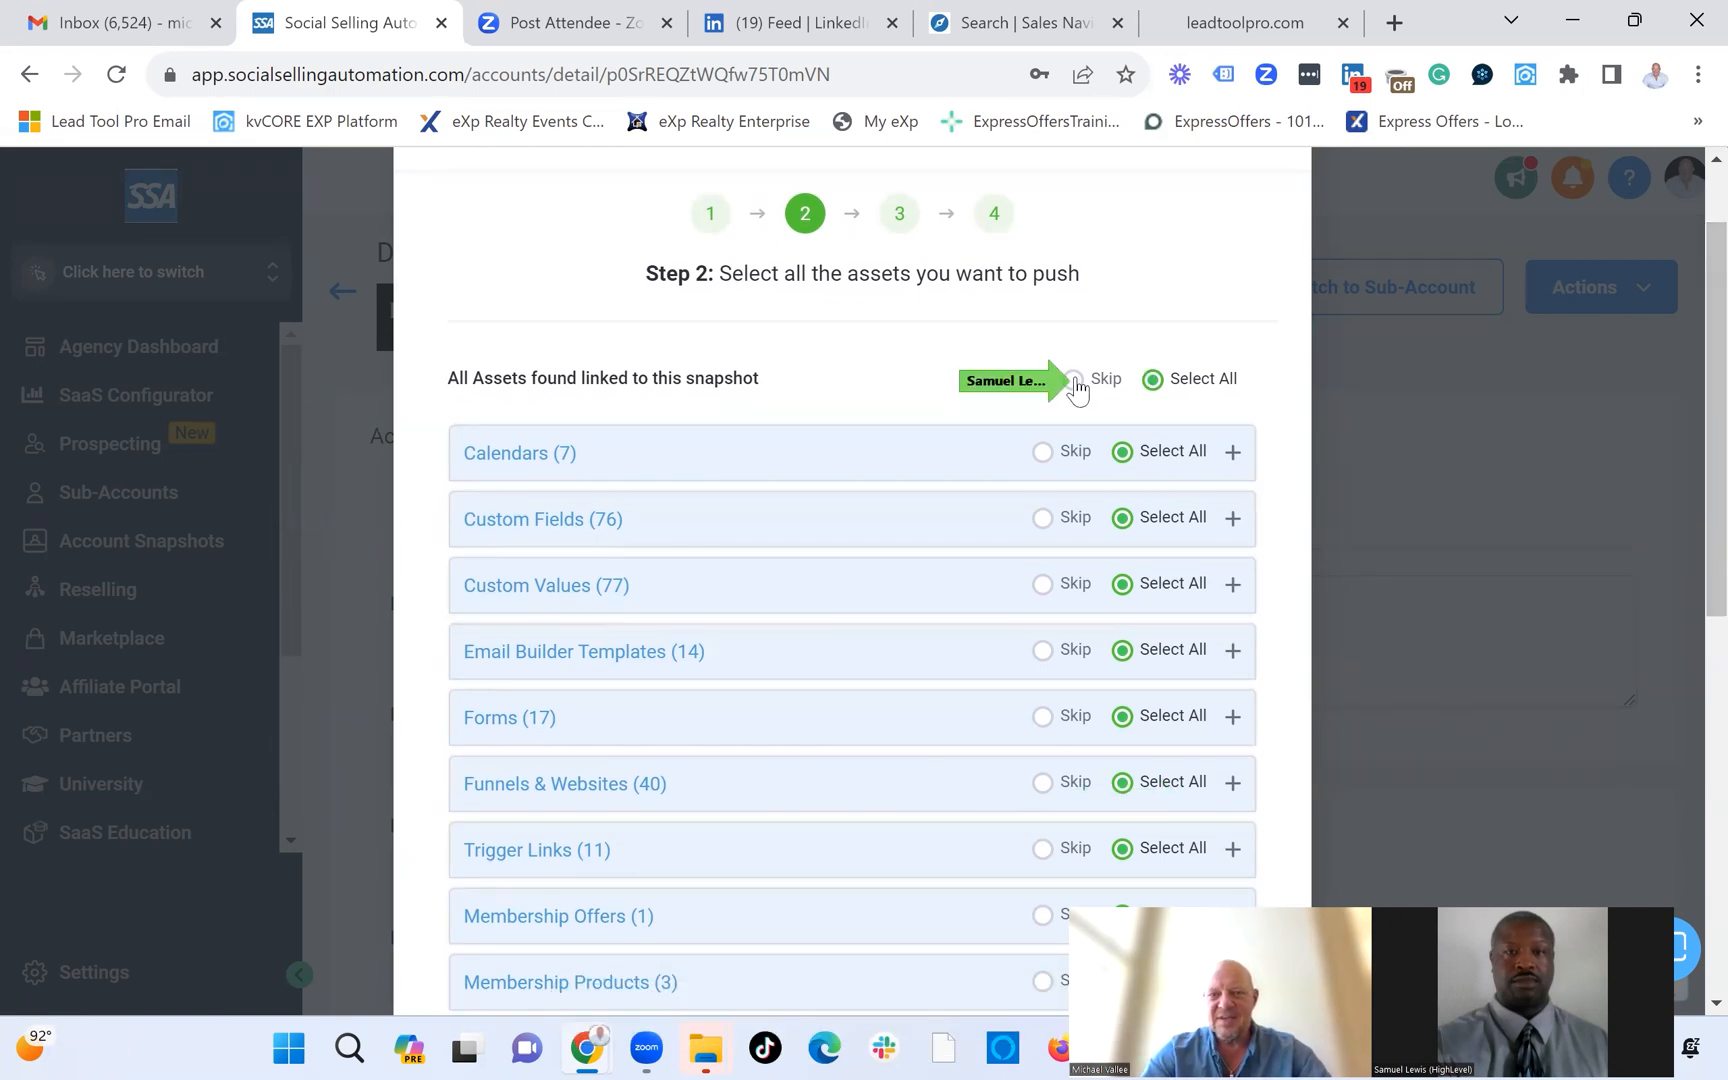
Skip all asset types except Funnels & Websites, then proceed to the conflict check.
{"action": "left_click", "coordinate": [1070, 380]}
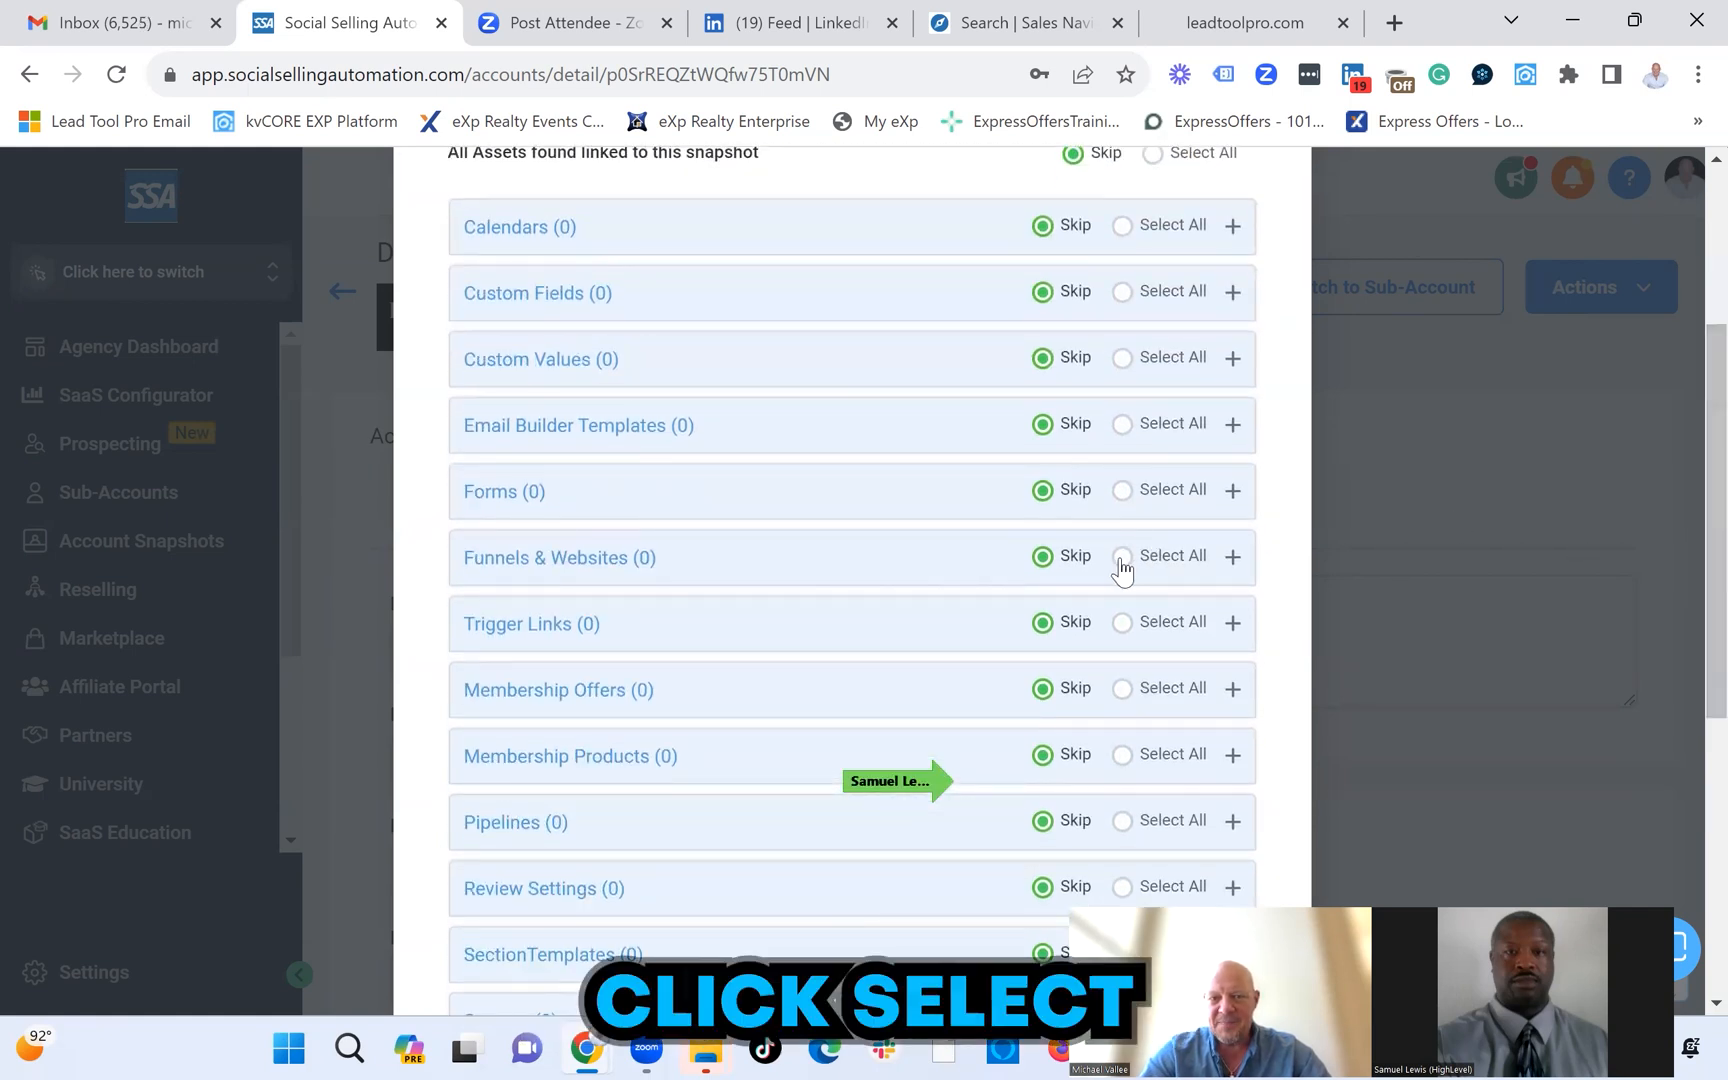
{"action": "left_click", "coordinate": [1122, 556]}
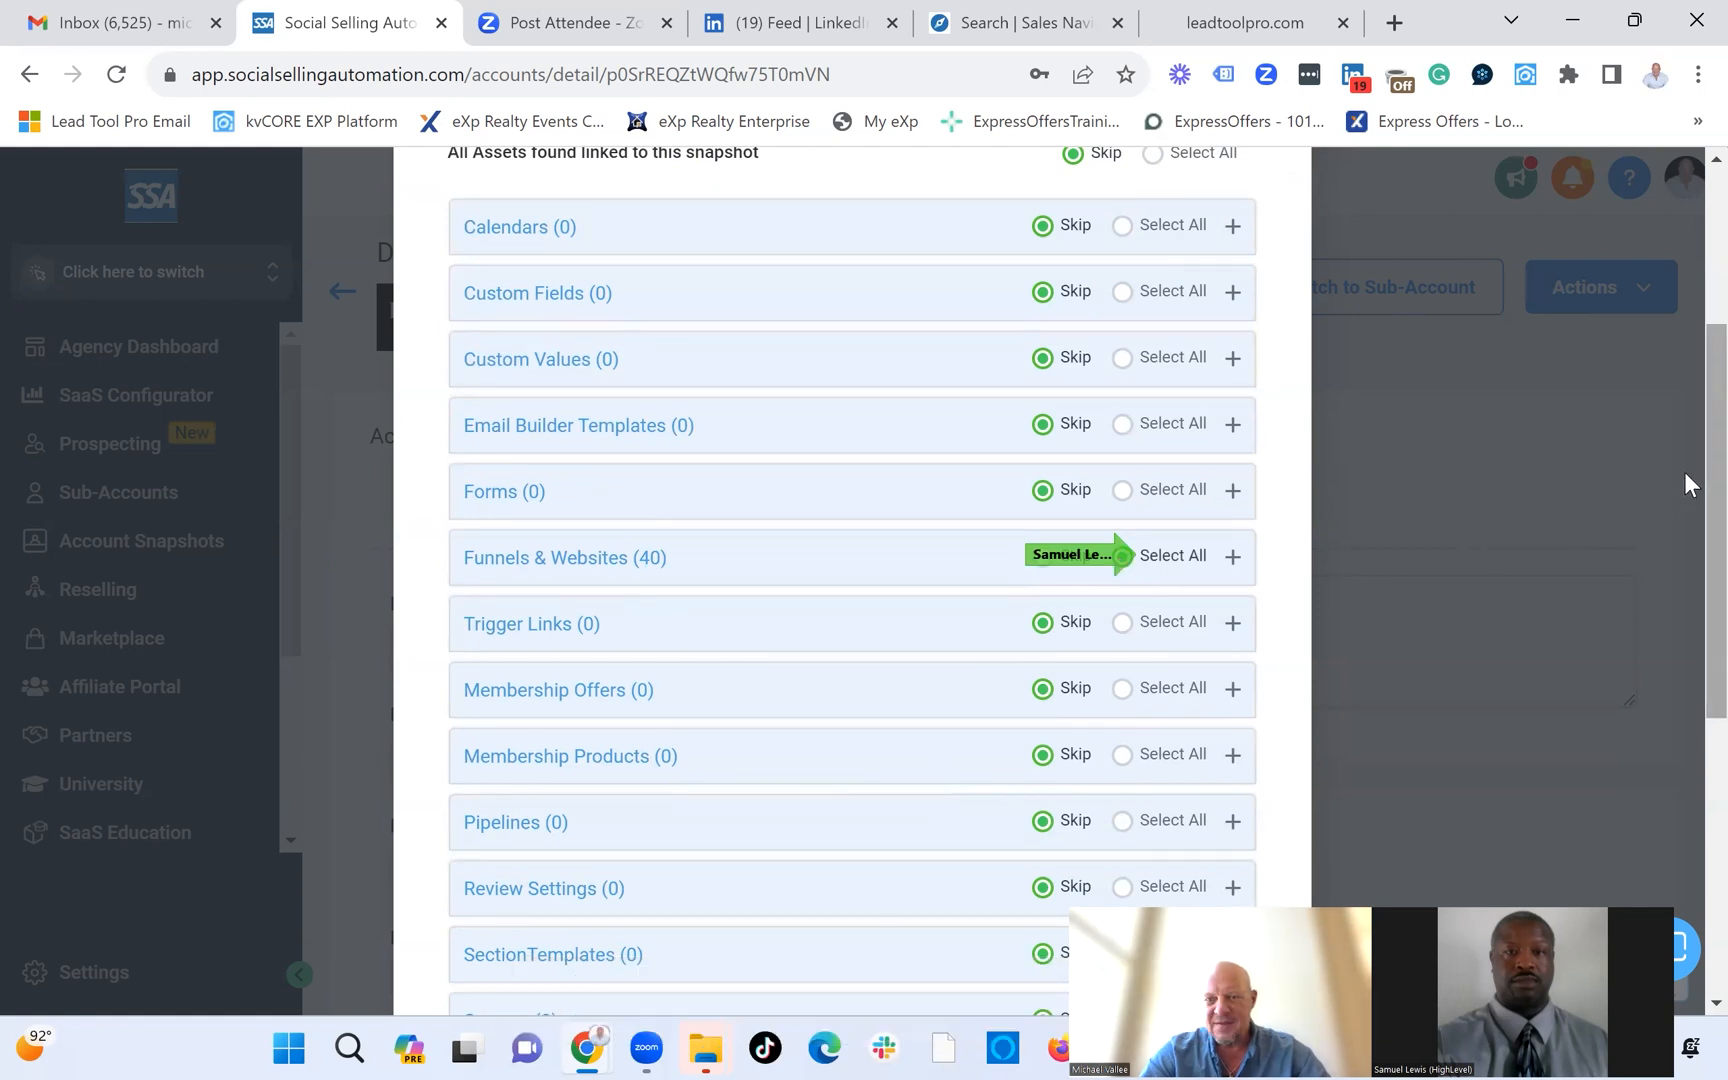
{"action": "scroll", "scroll_direction": "down", "scroll_amount": 3}
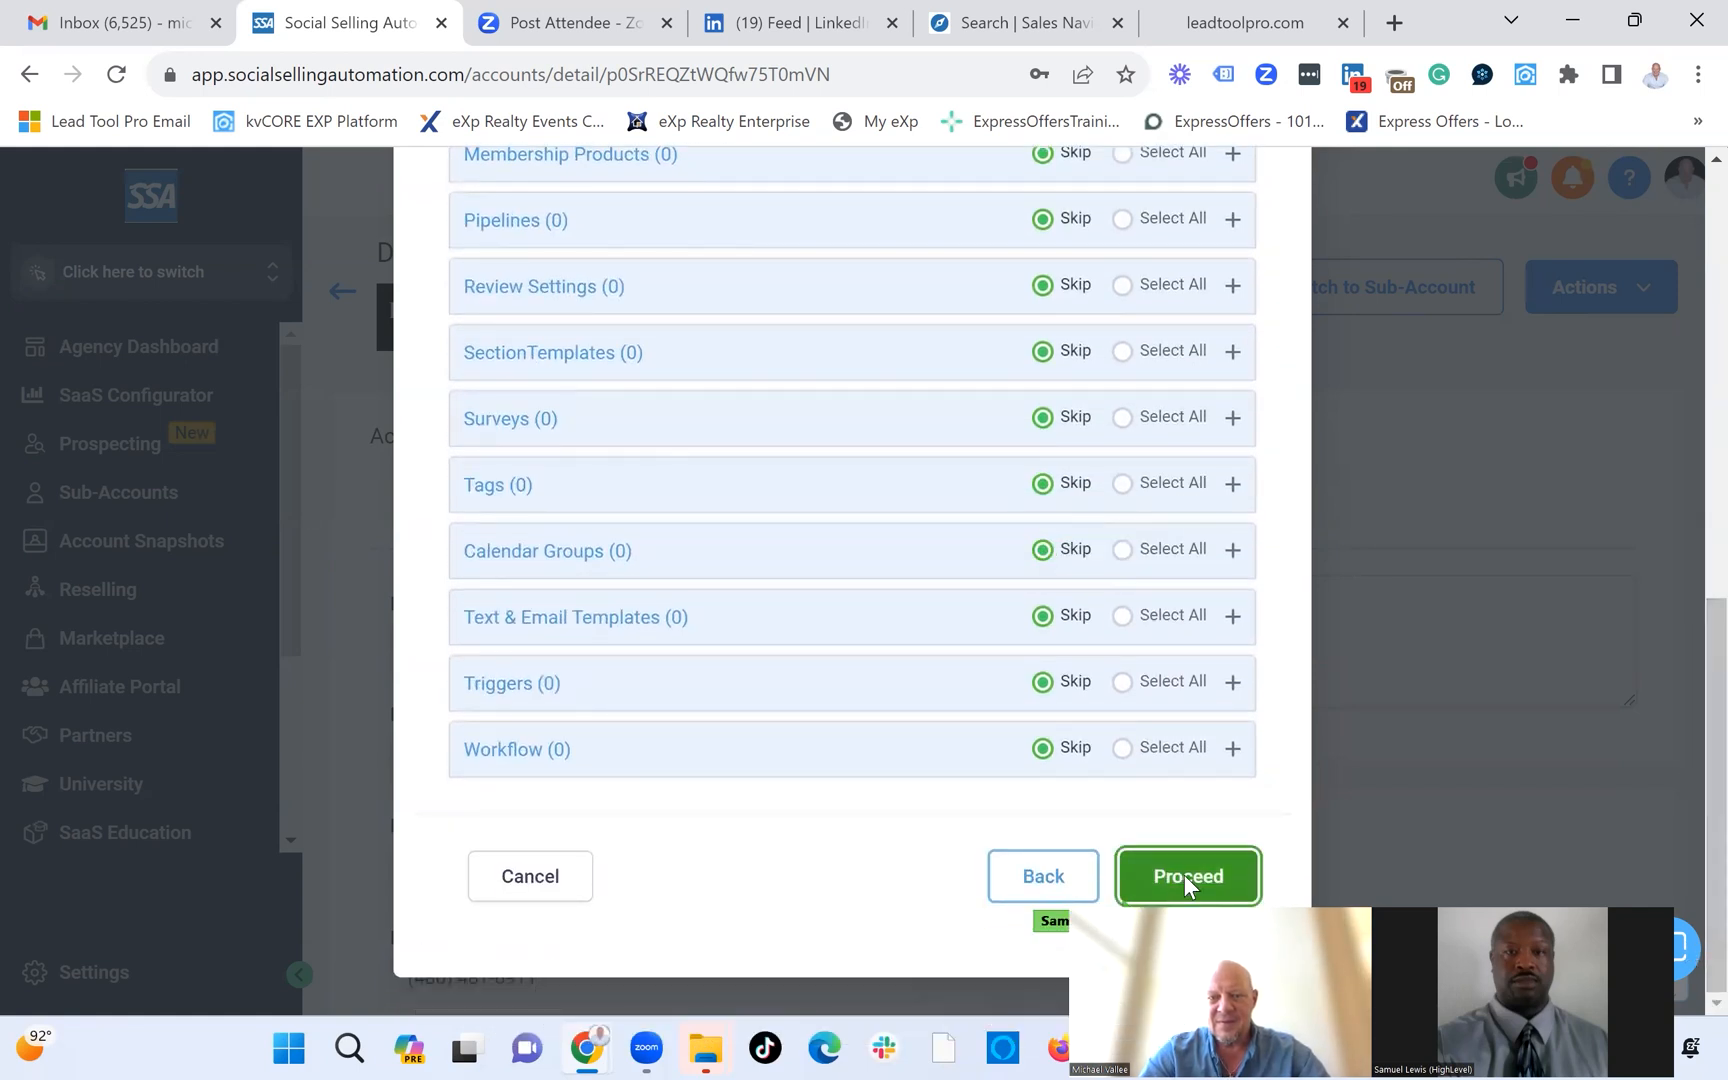
{"action": "left_click", "coordinate": [1186, 876]}
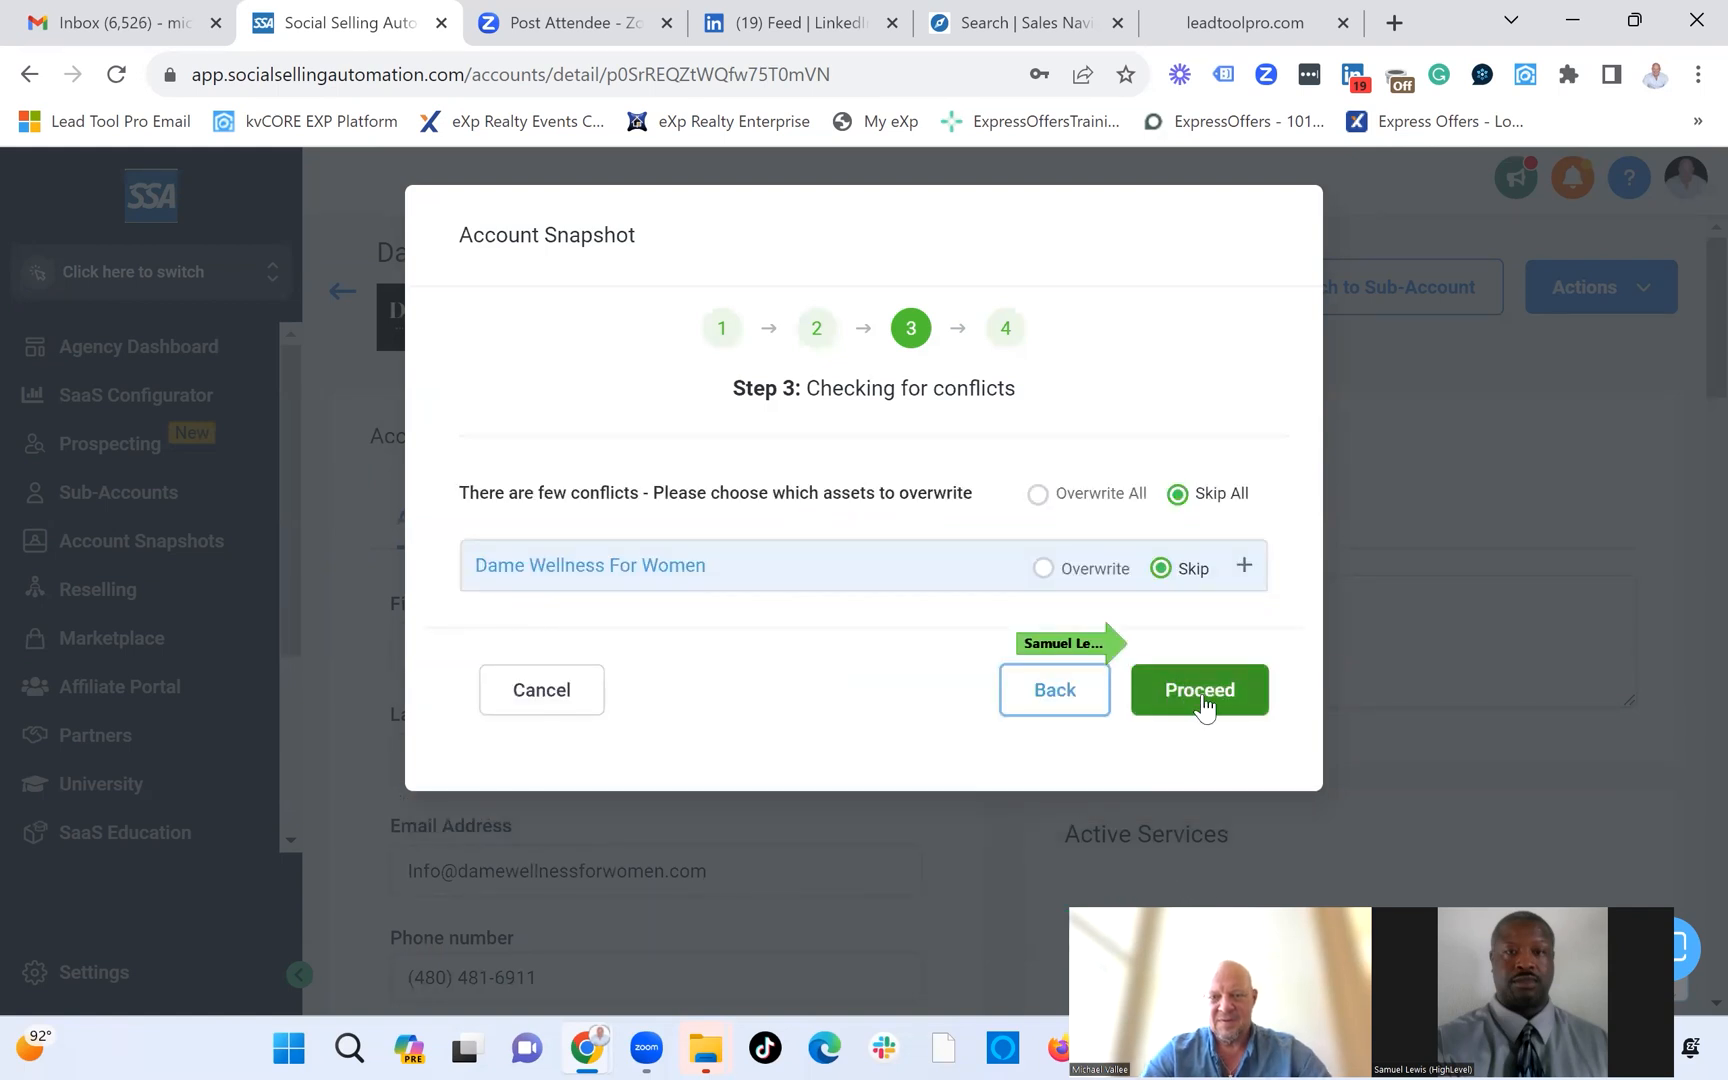
{"action": "mouse_move", "coordinate": [968, 882]}
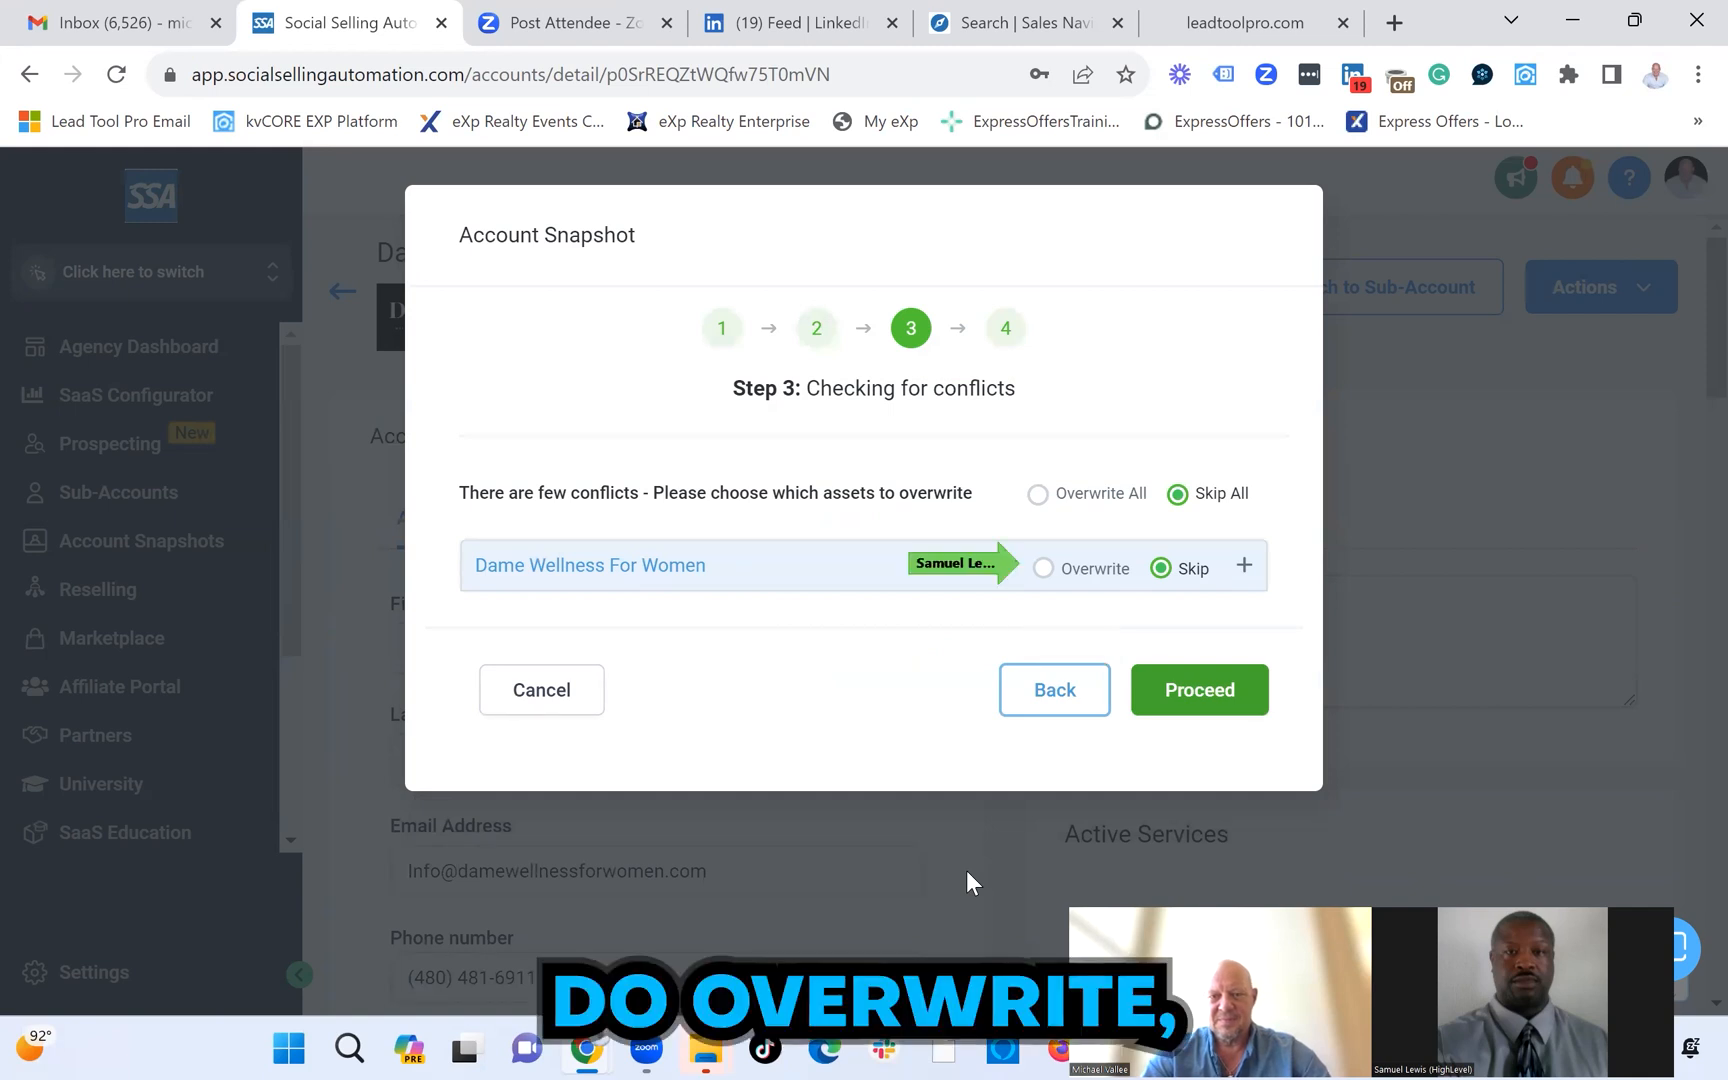
Overwrite the conflicting Dame Wellness For Women asset and confirm the data copy.
{"action": "left_click", "coordinate": [1042, 568]}
{"action": "type", "text": "Confirm"}
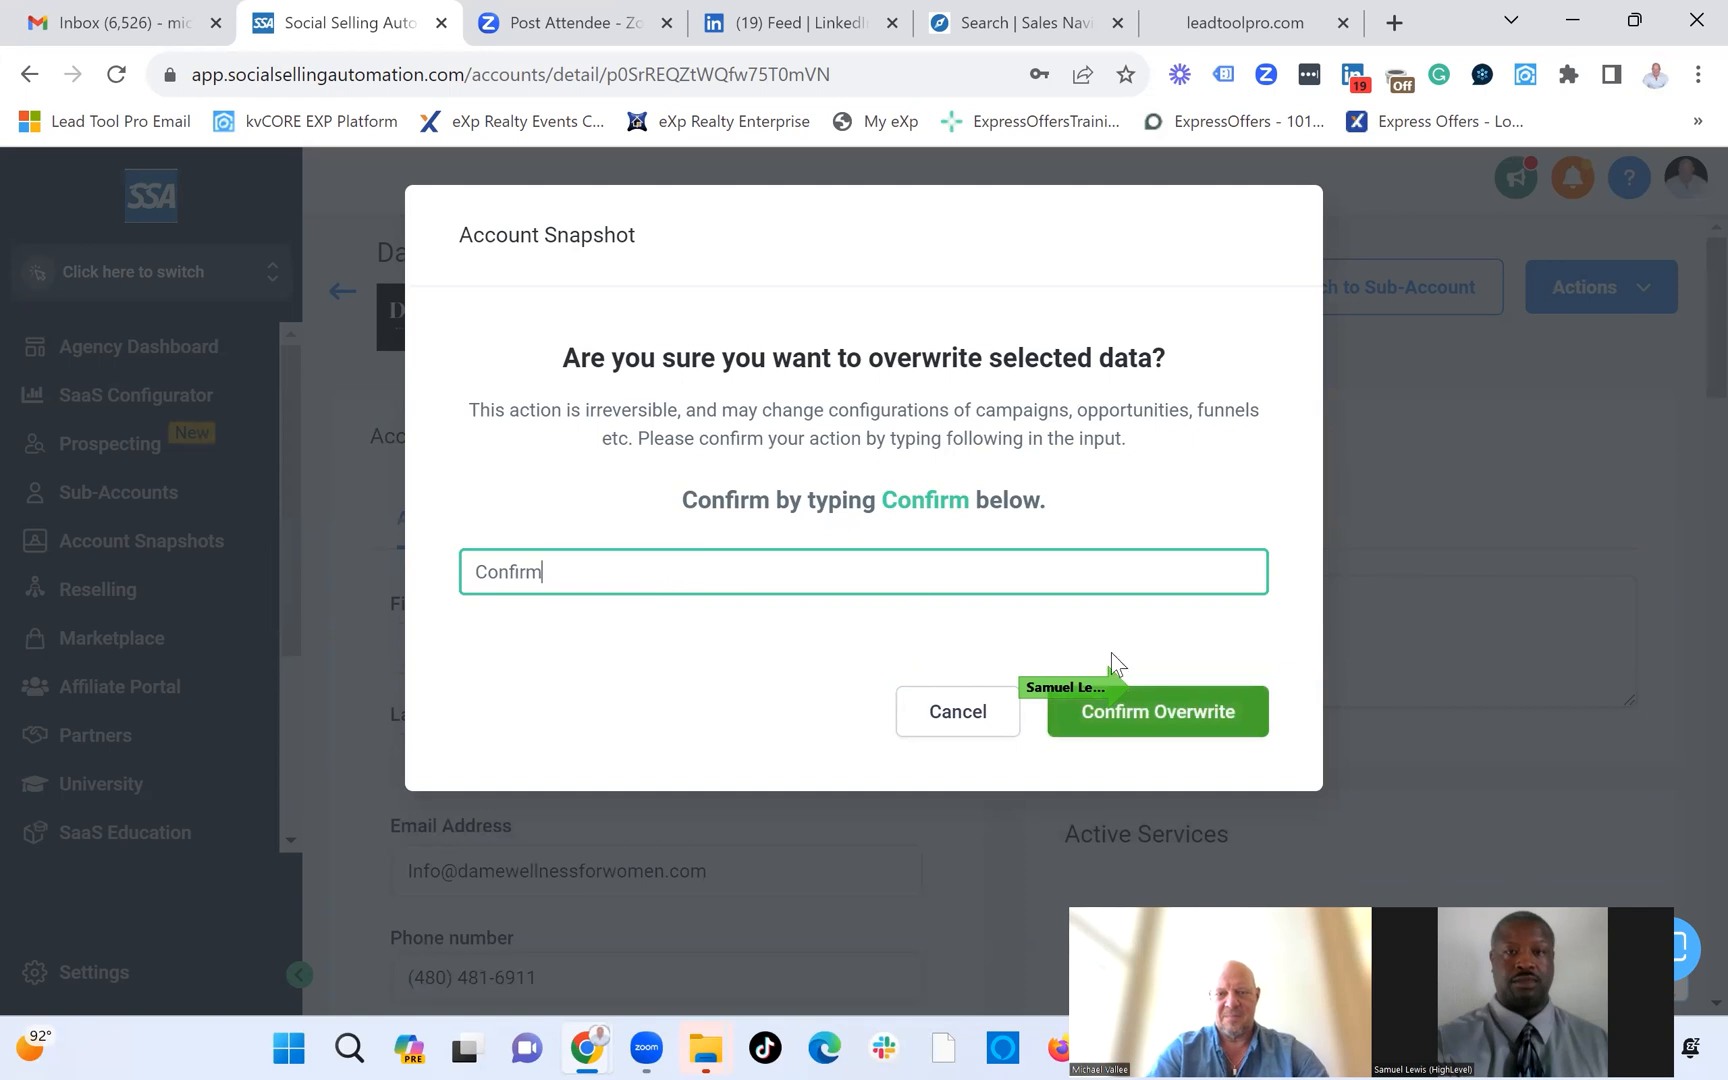
{"action": "left_click", "coordinate": [1156, 710]}
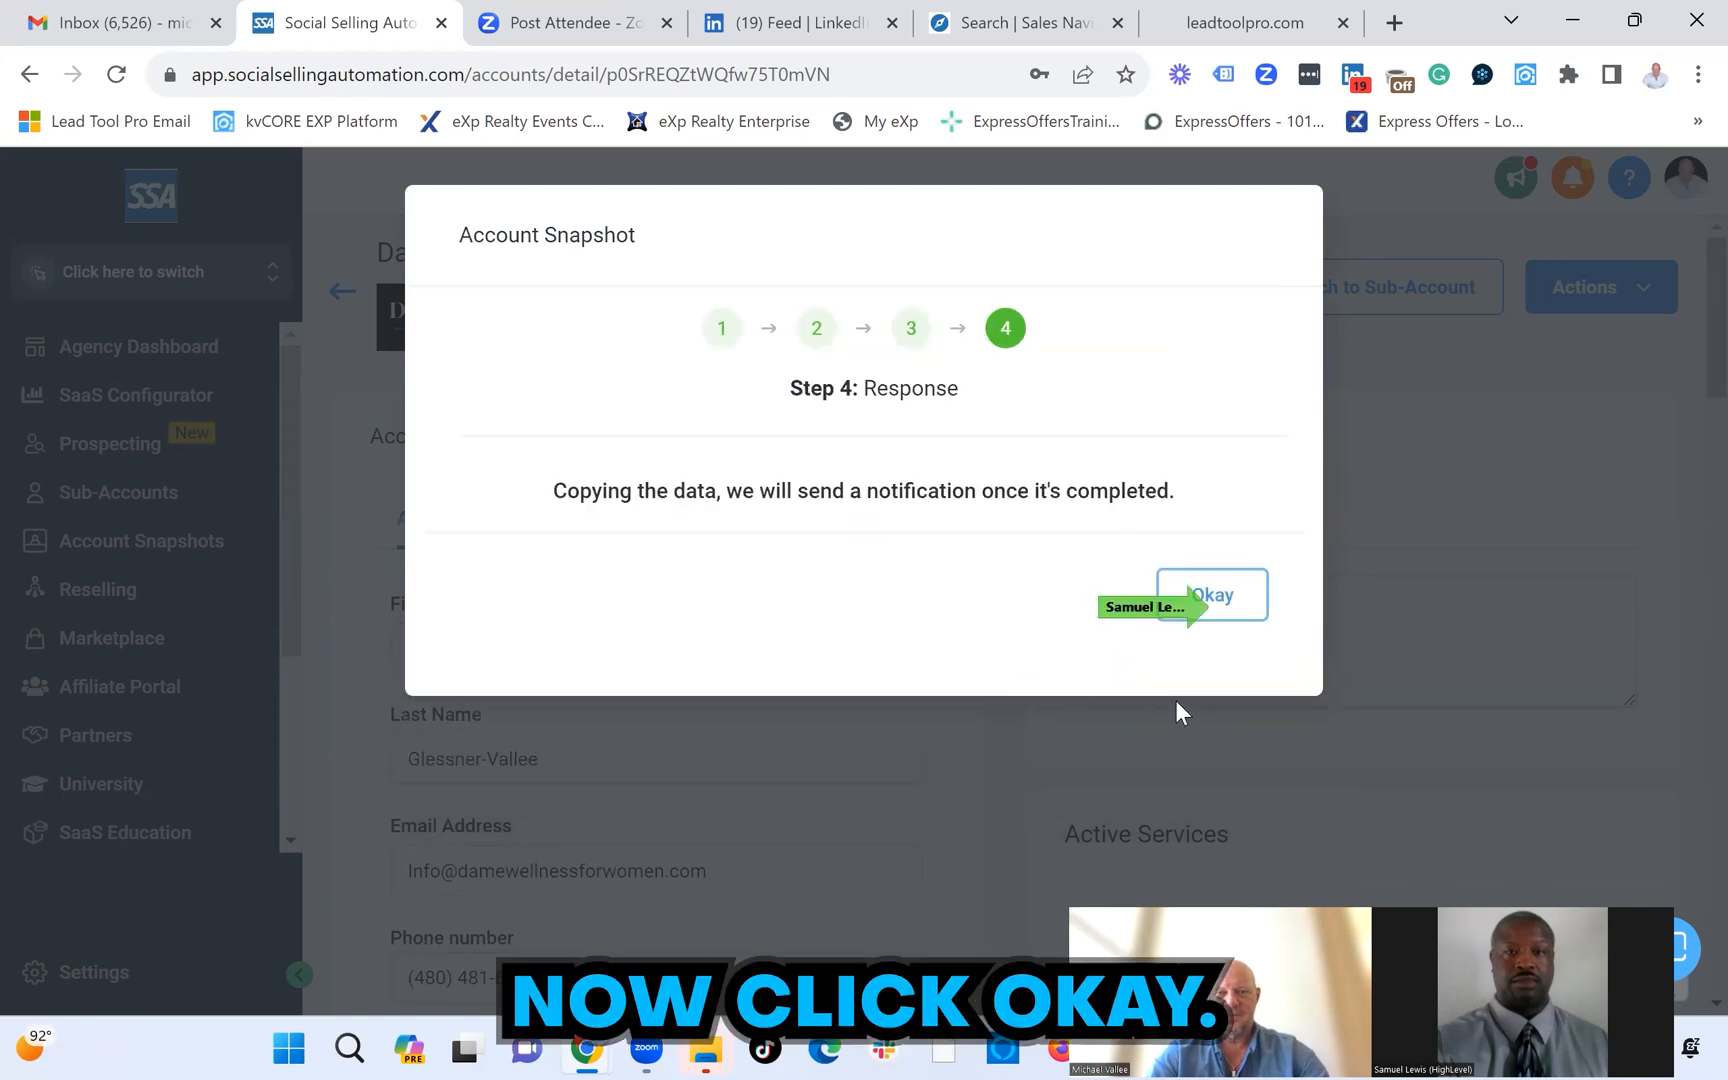
{"action": "left_click", "coordinate": [1212, 594]}
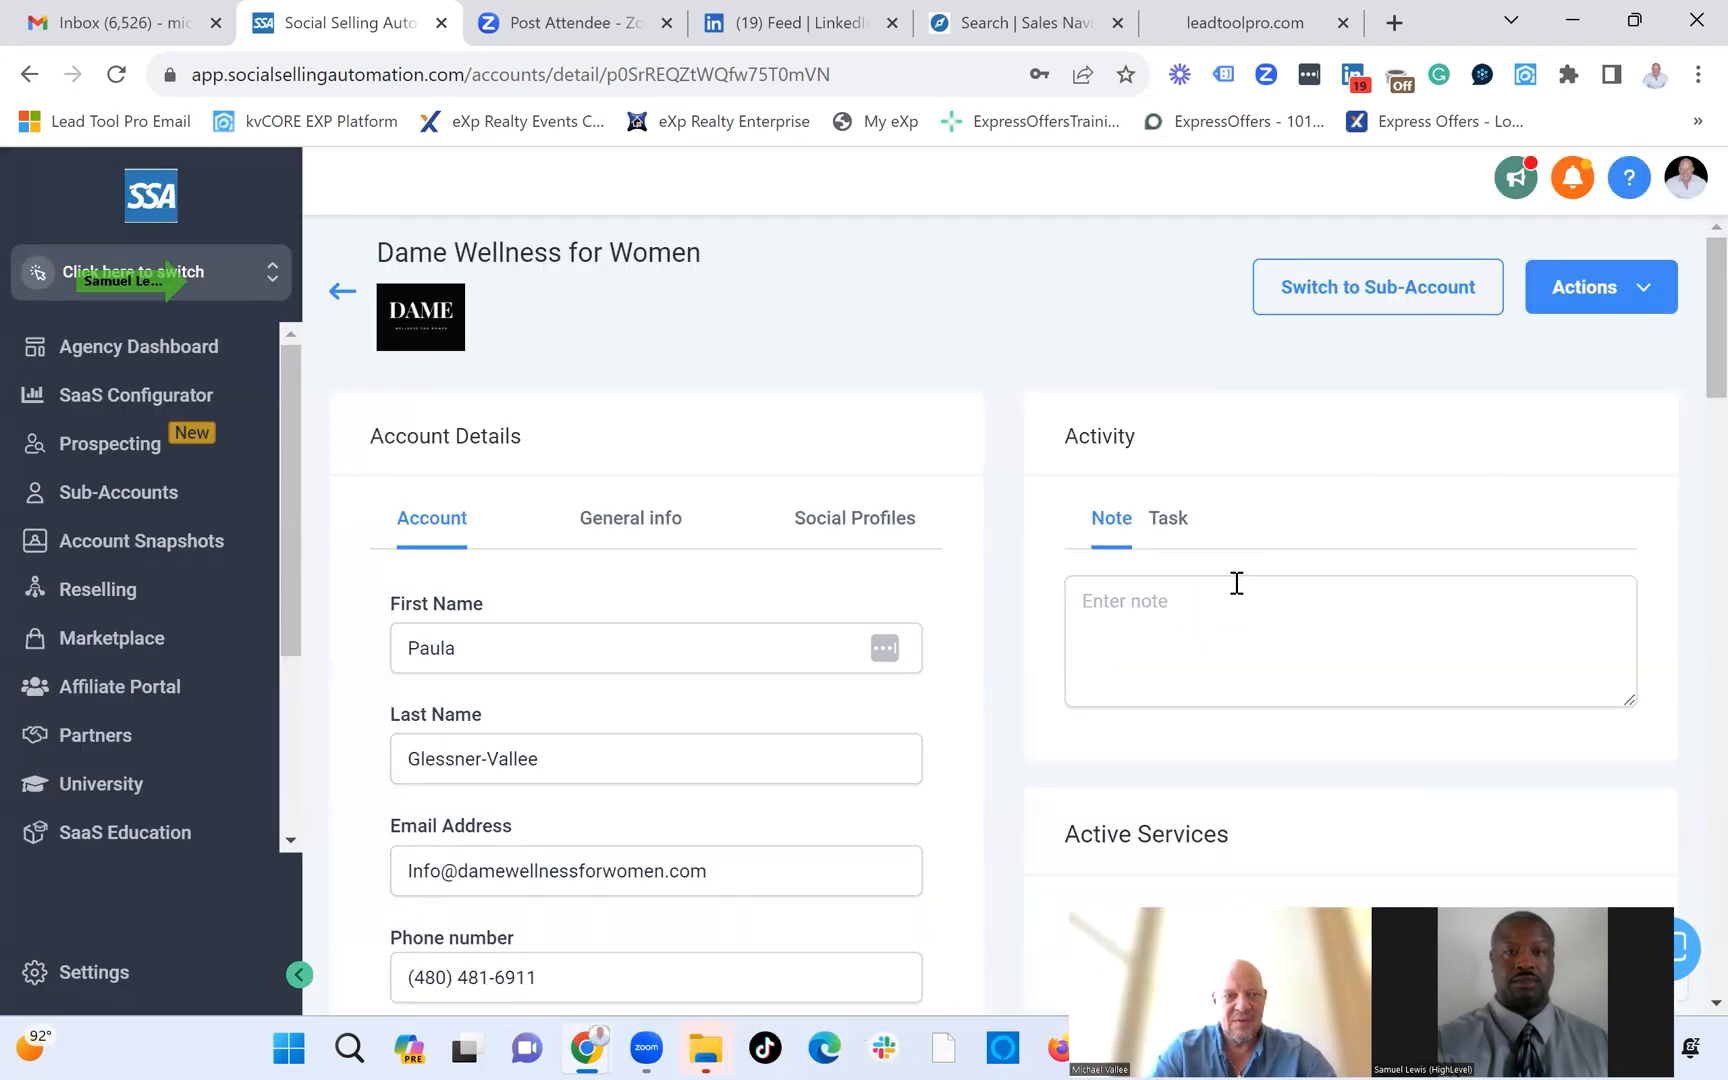
Switch into Dame Wellness for Women and view its Websites list showing Dames Wellness with 12 pages.
{"action": "left_click", "coordinate": [144, 272]}
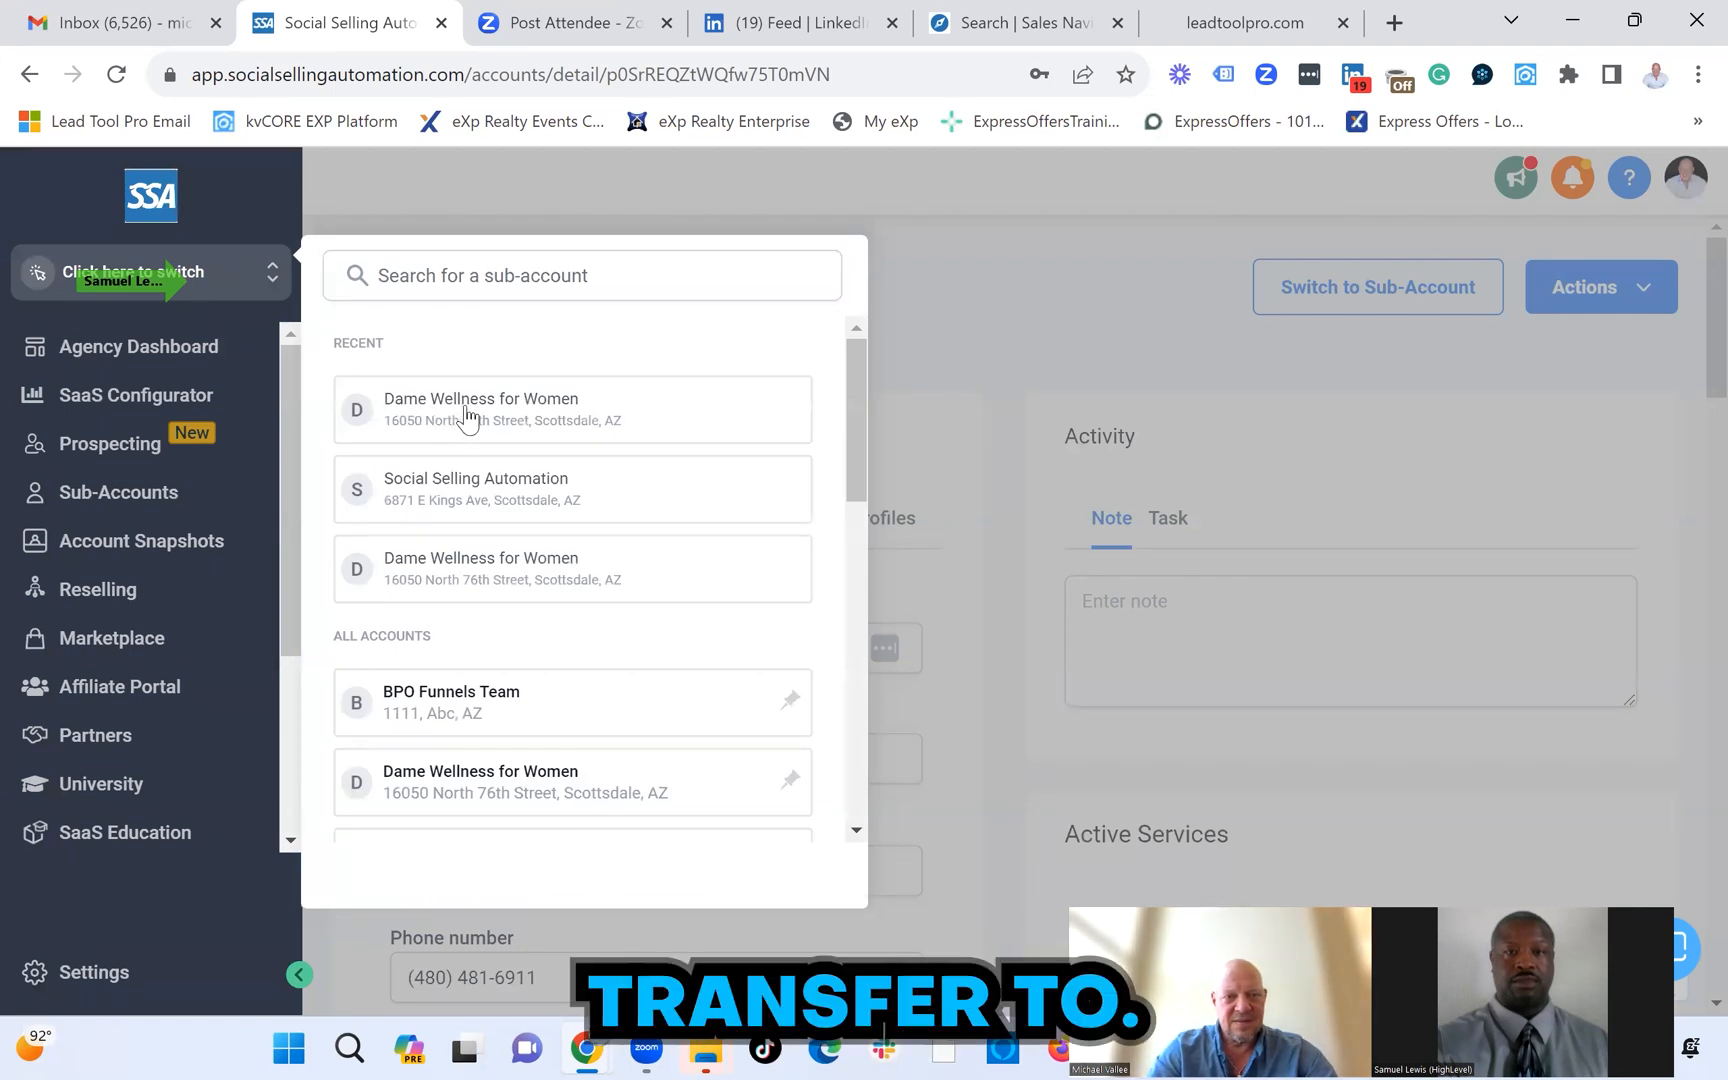
{"action": "left_click", "coordinate": [480, 408]}
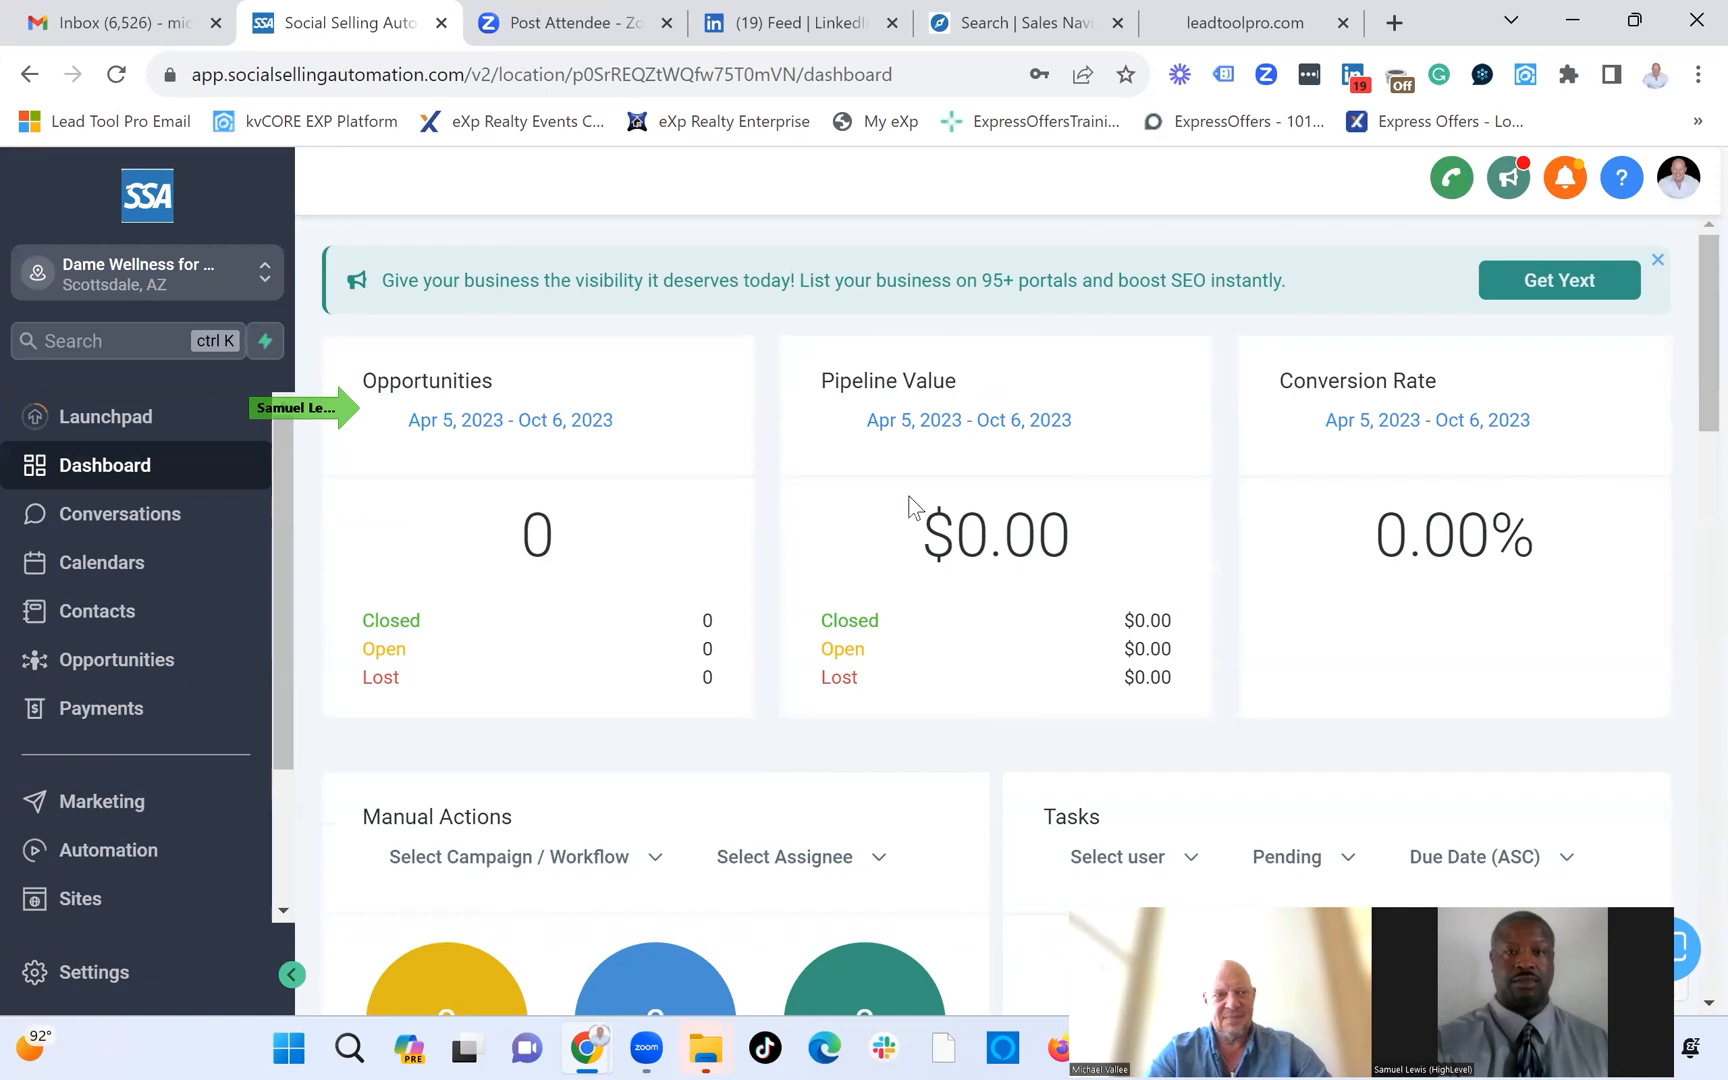
{"action": "left_click", "coordinate": [80, 898]}
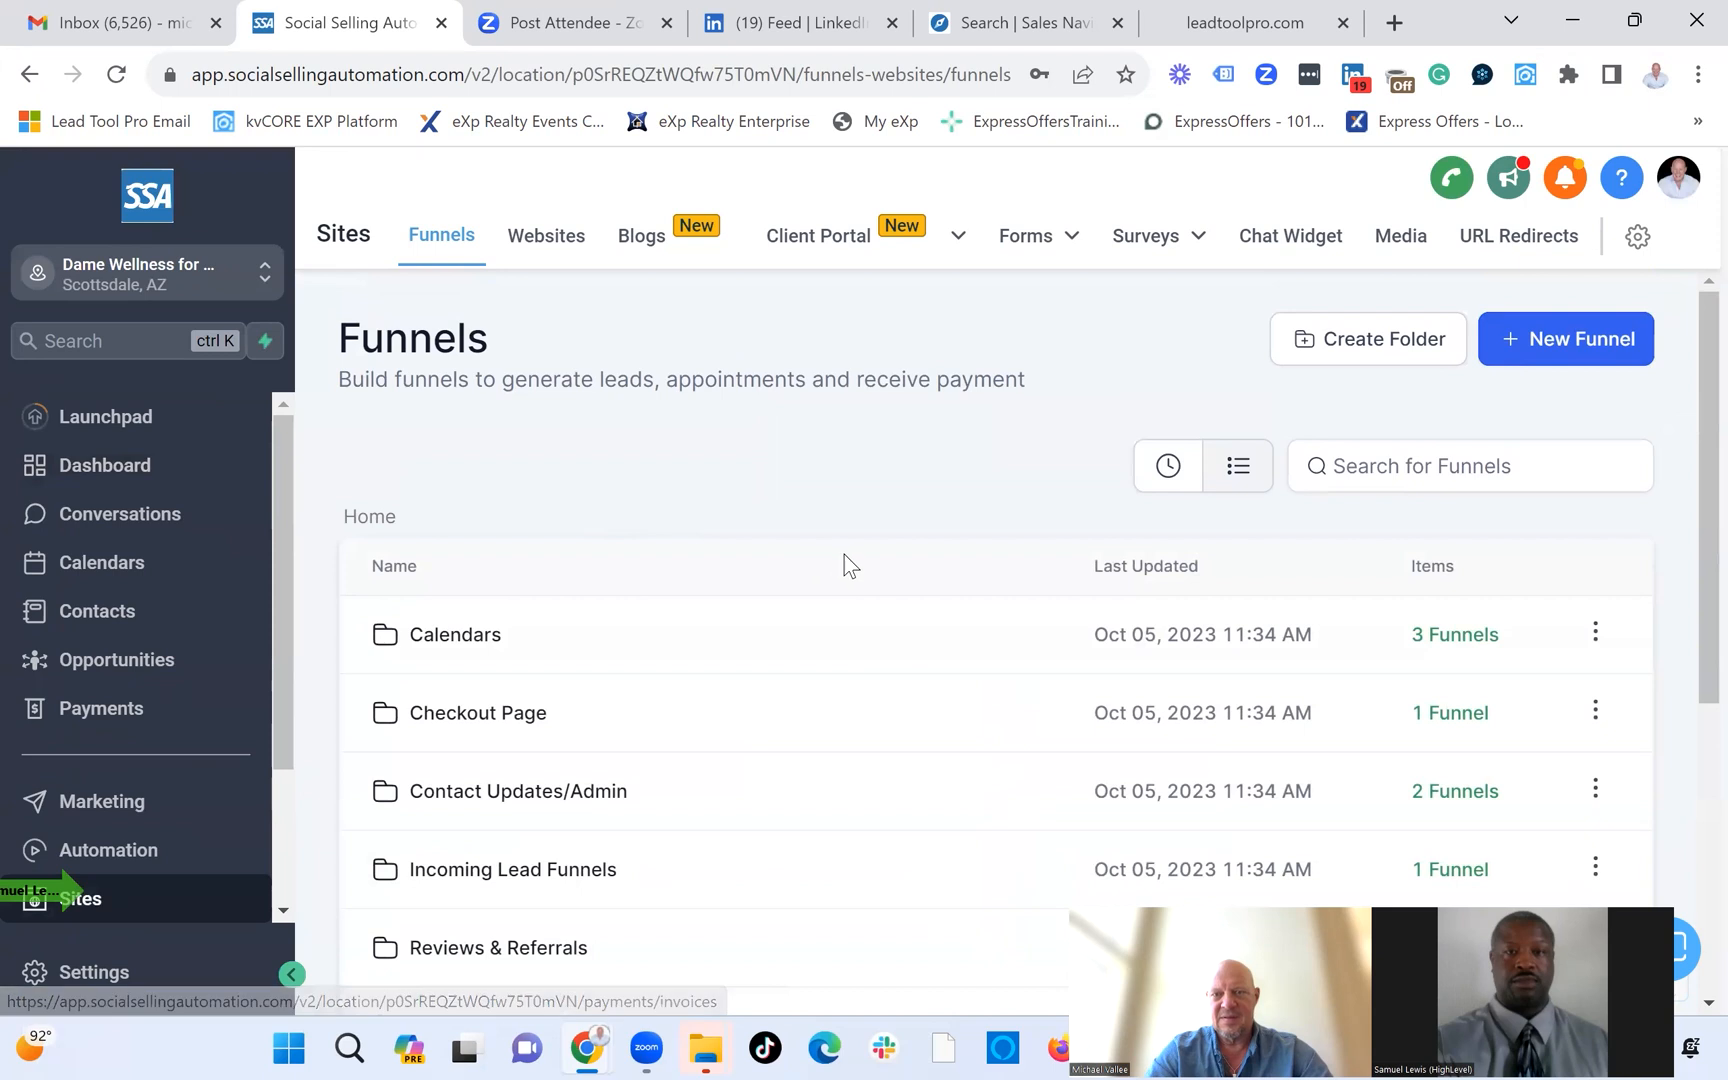
{"action": "left_click", "coordinate": [544, 234]}
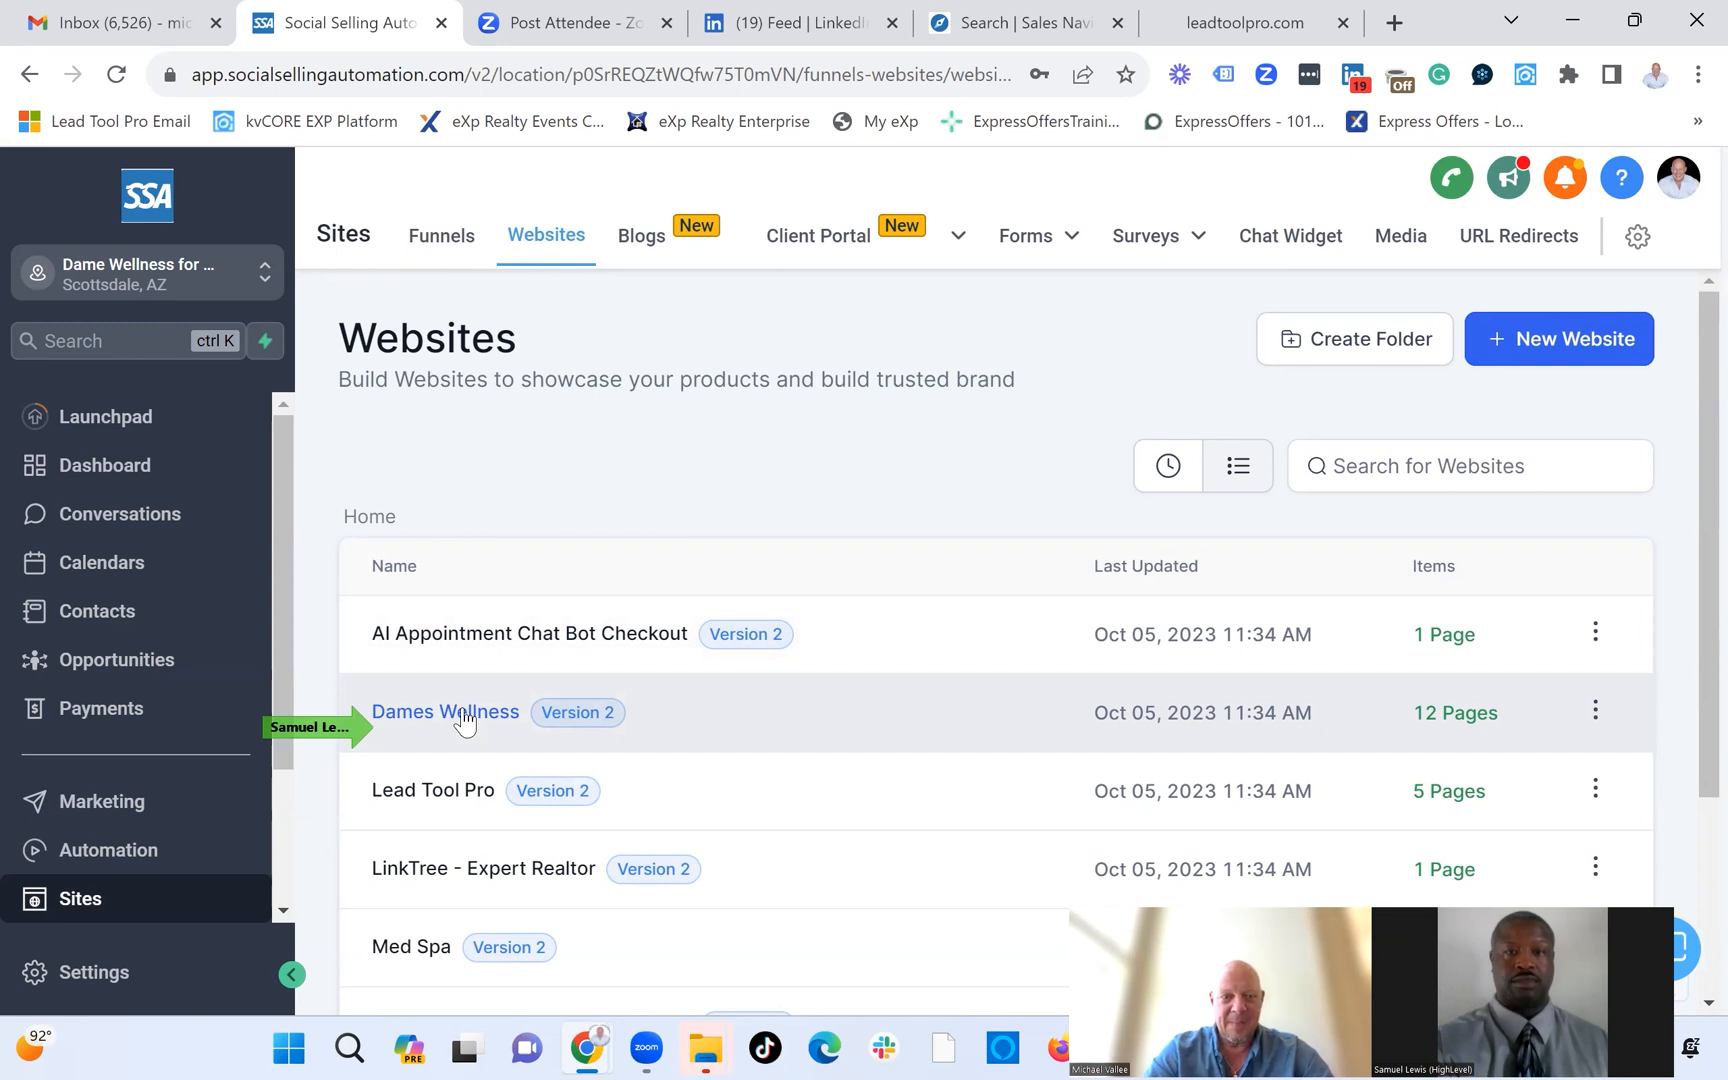
View the Dames Wellness website's pages and edit one in the page builder.
{"action": "left_click", "coordinate": [446, 712]}
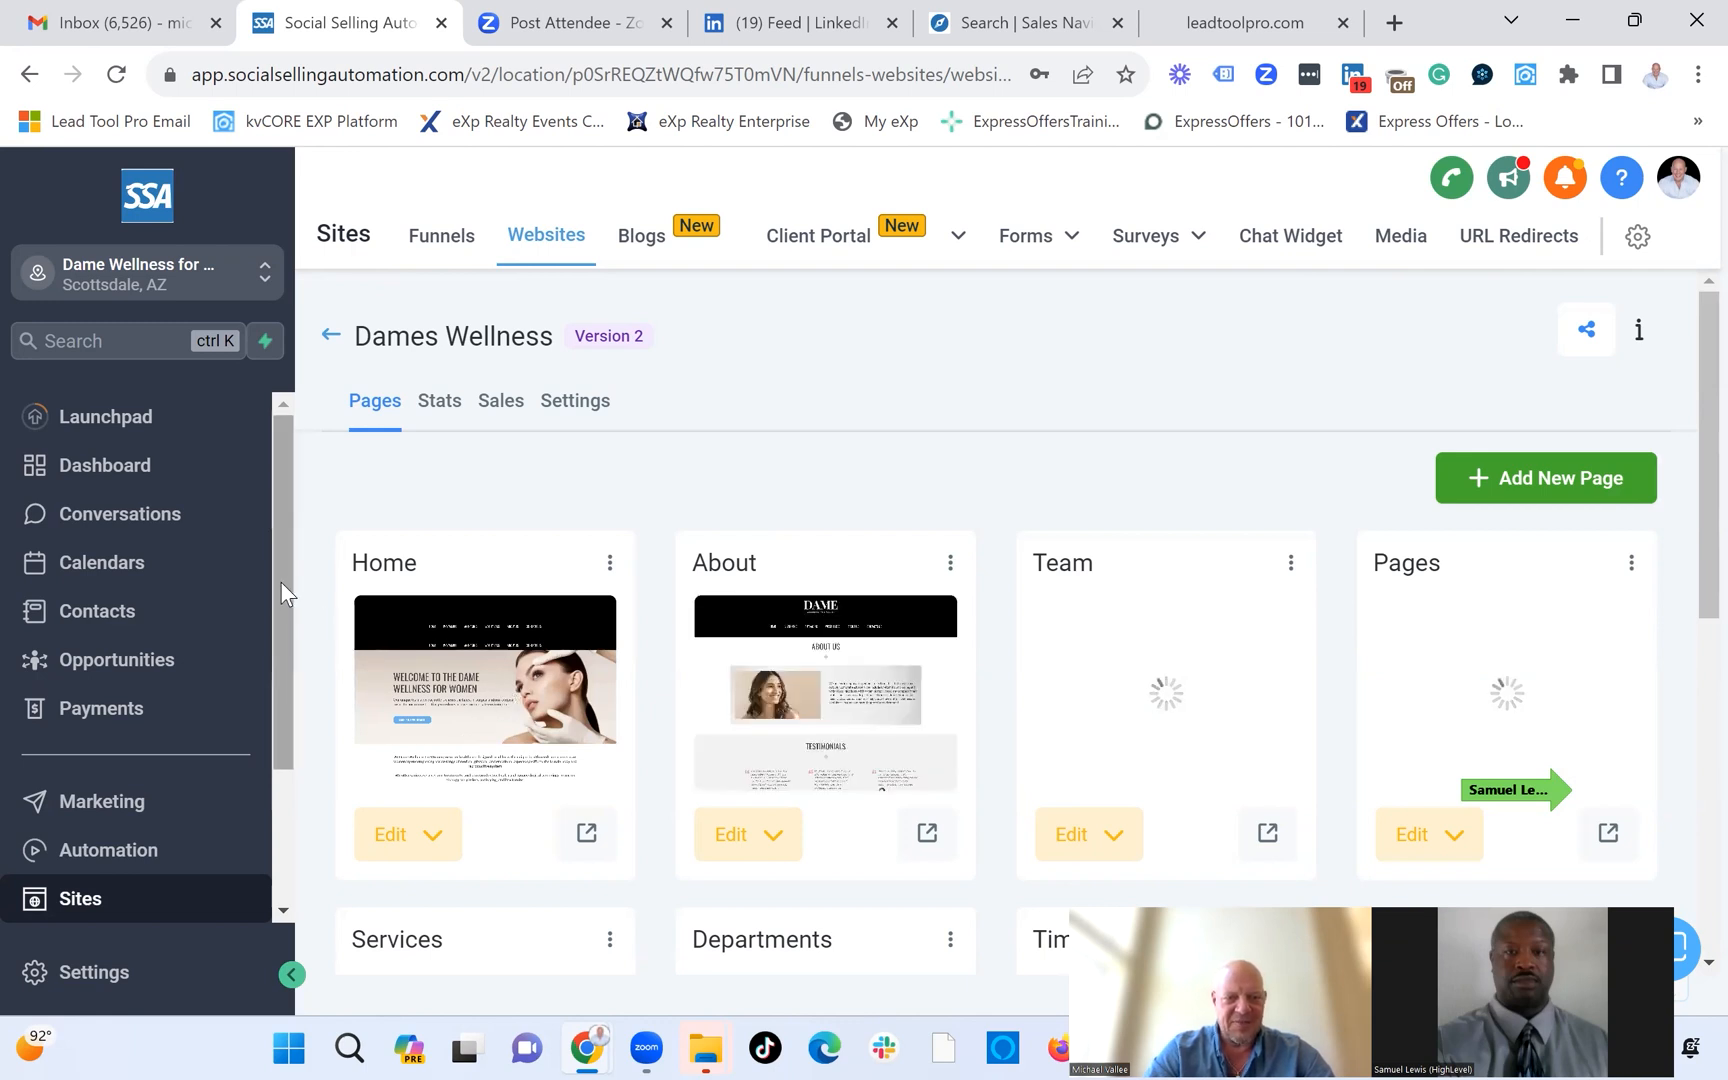
{"action": "left_click", "coordinate": [390, 834]}
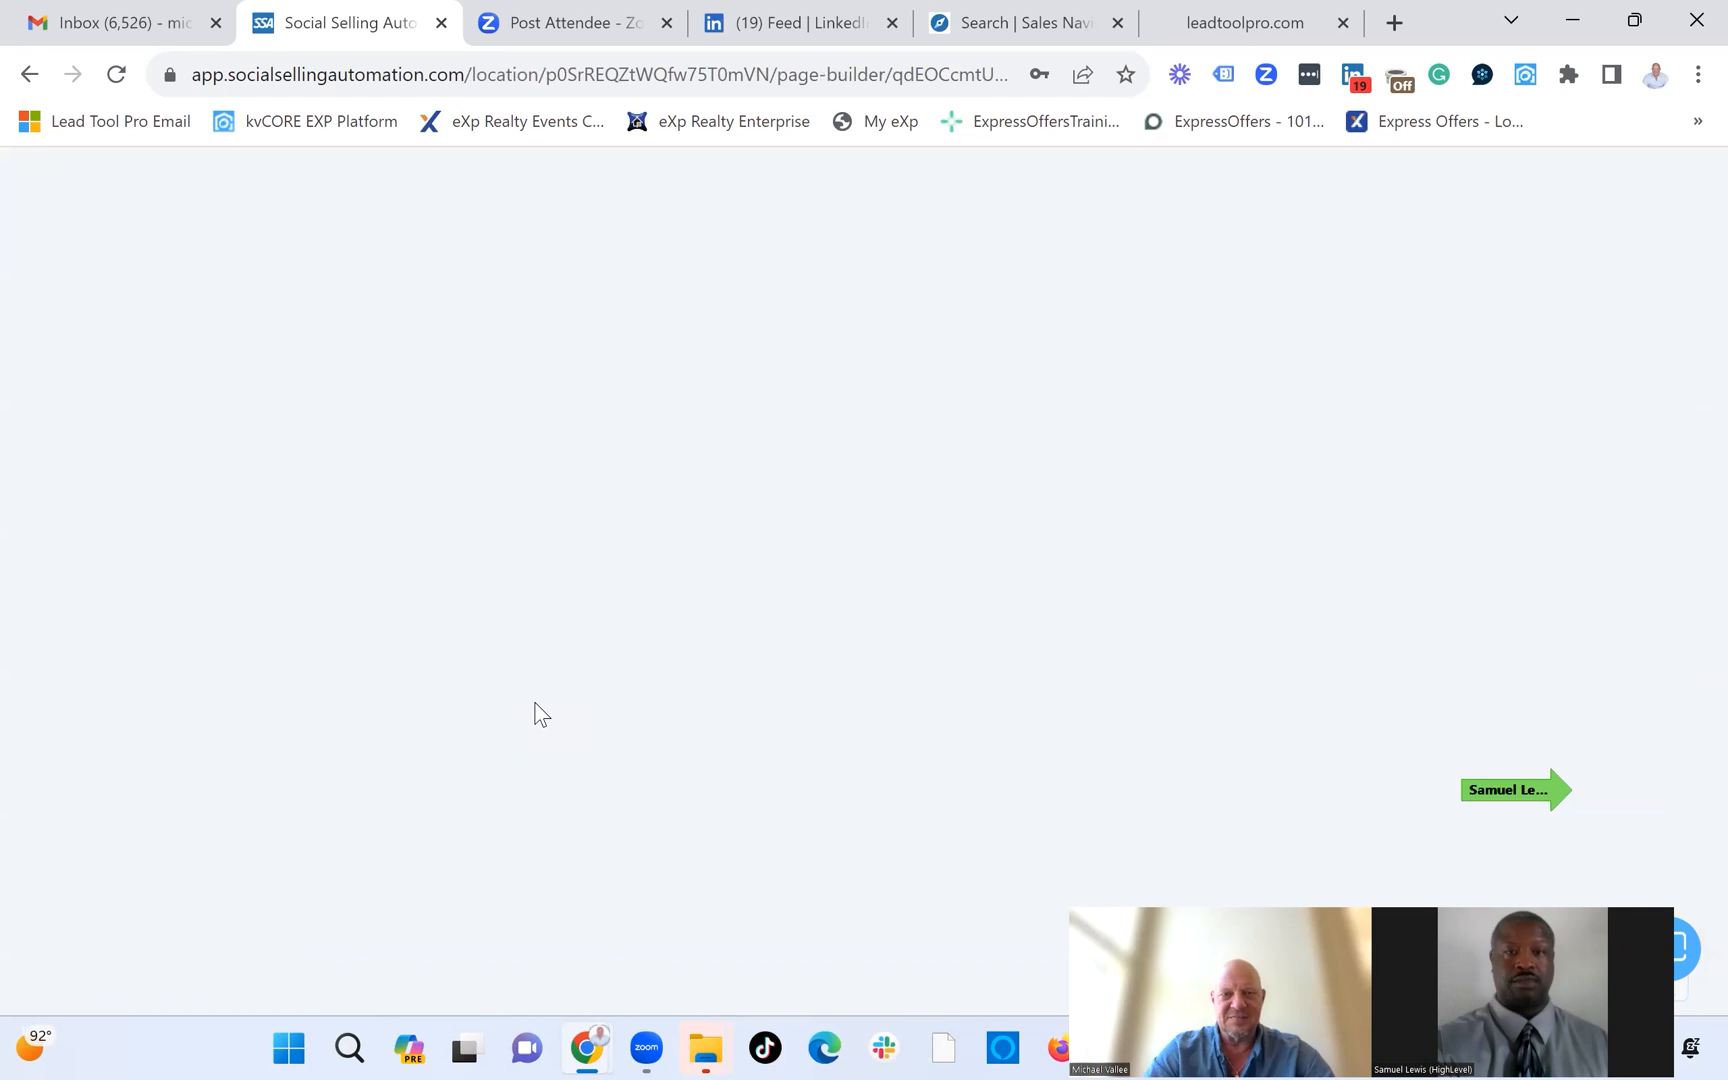